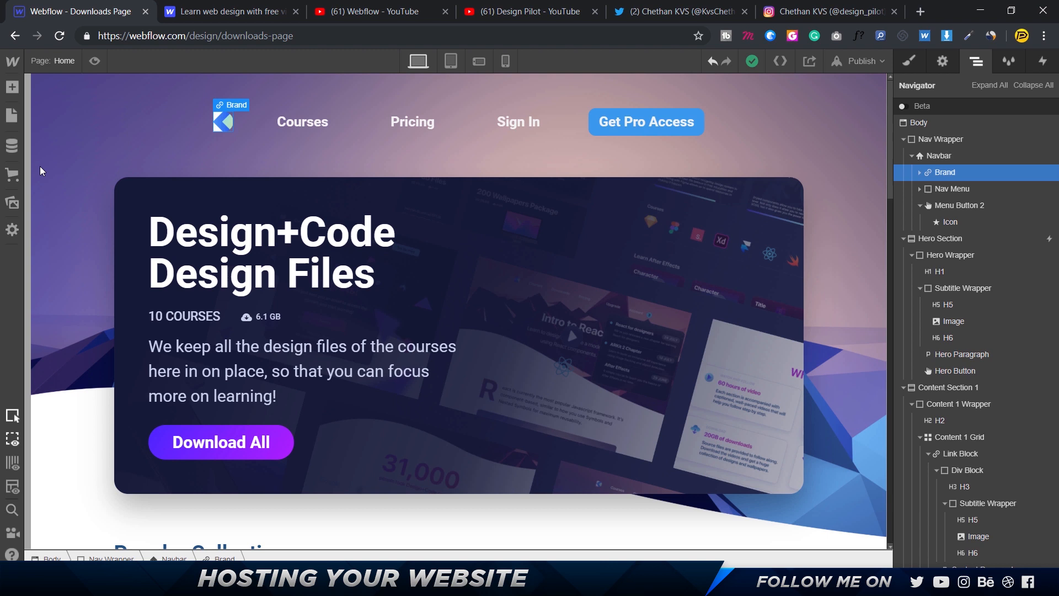
Switch to the Design Pilot YouTube channel and scroll through its uploaded videos grid.
left_click(530, 11)
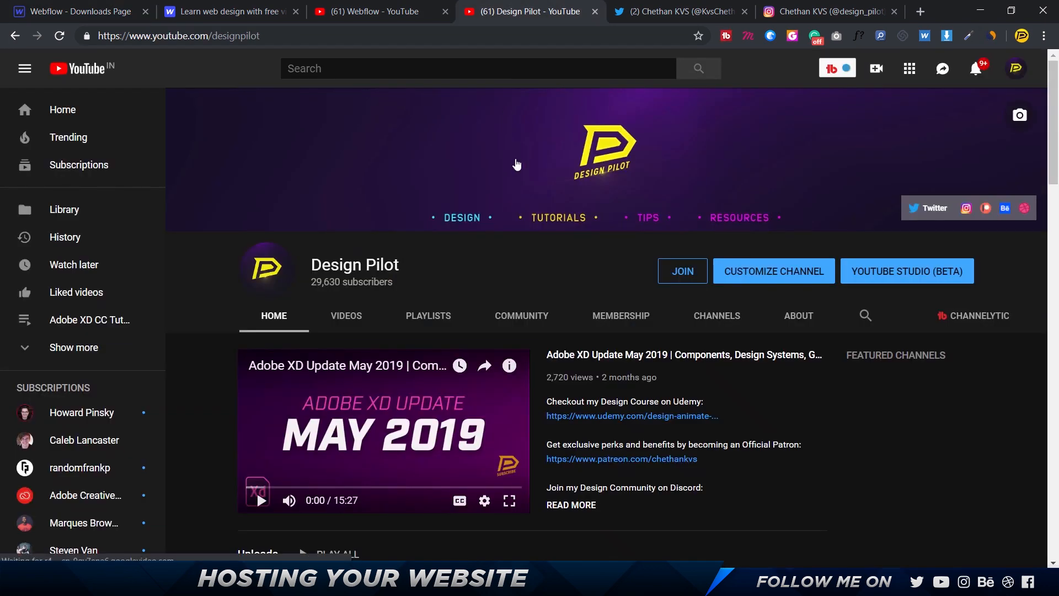
mouse_move(507, 262)
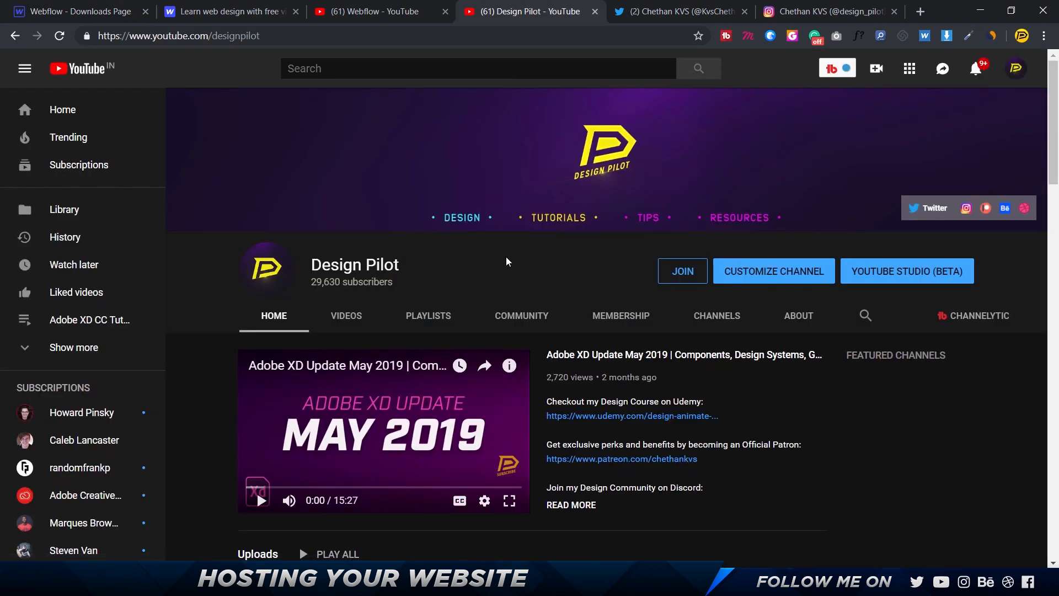
mouse_move(509, 266)
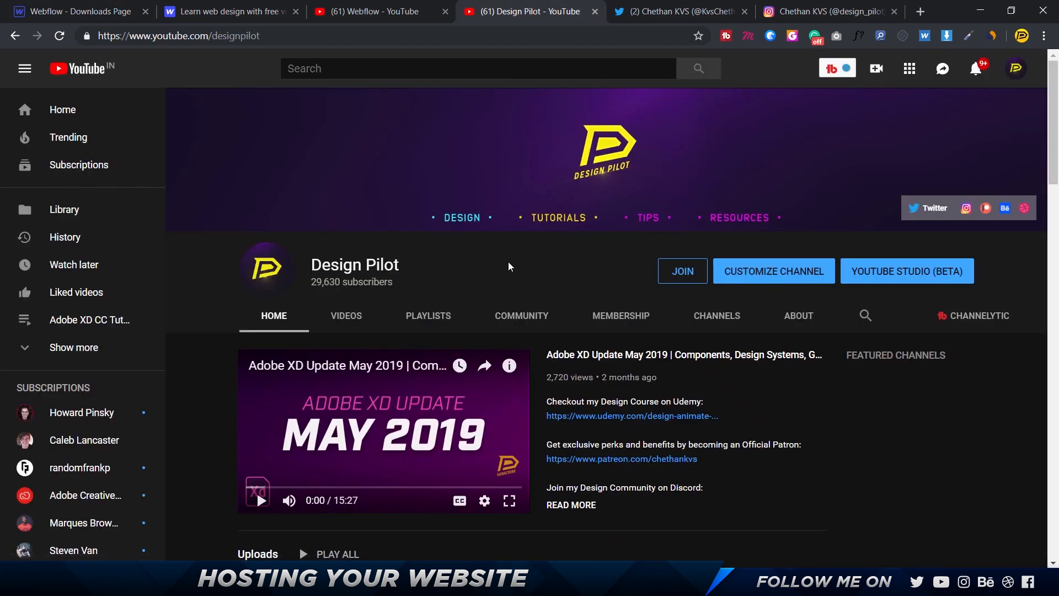
left_click(346, 315)
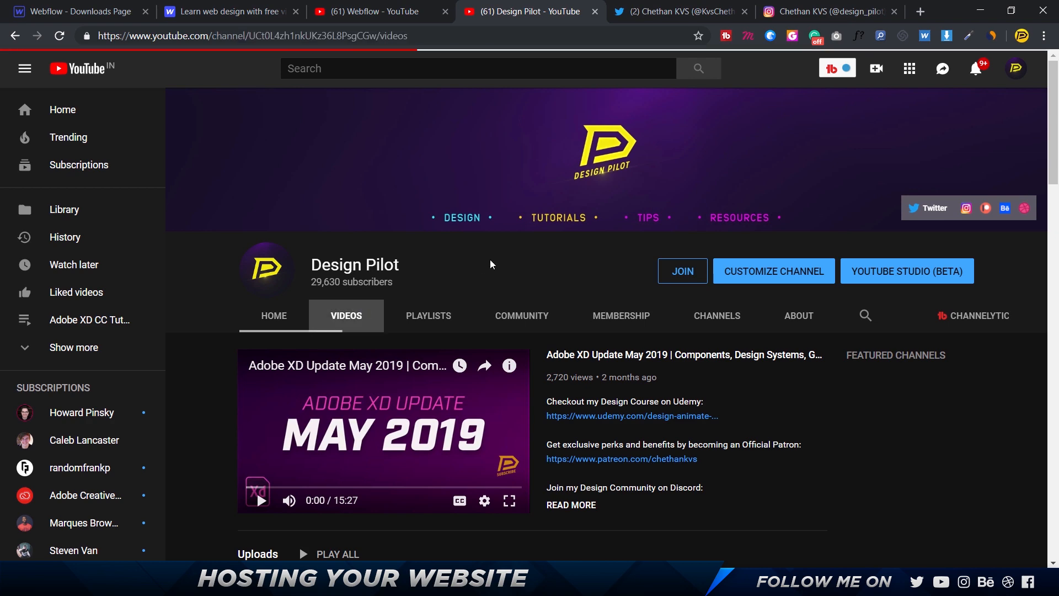
scroll("down", 3)
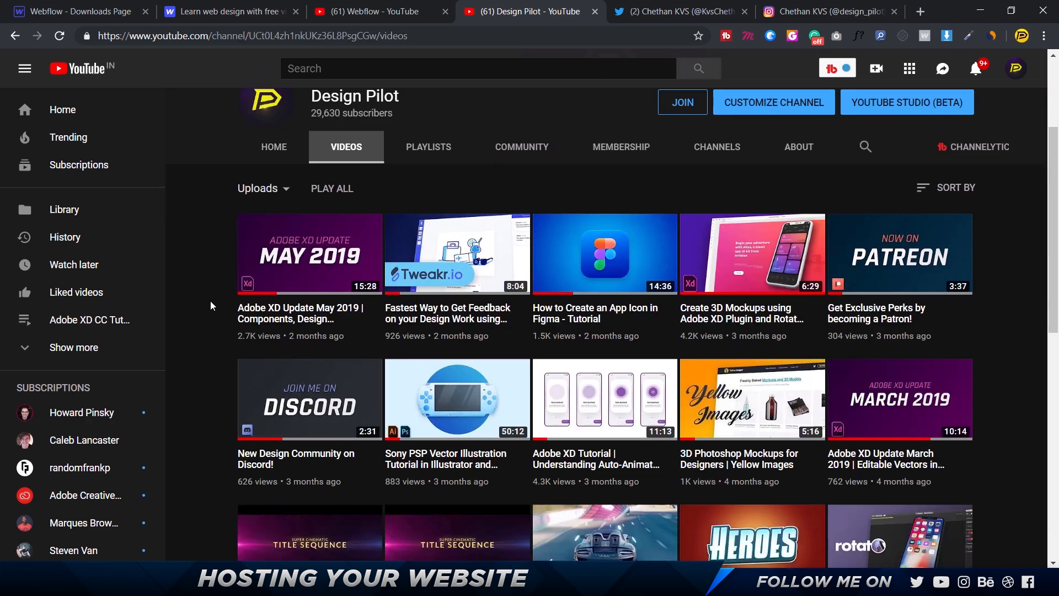
scroll("down", 3)
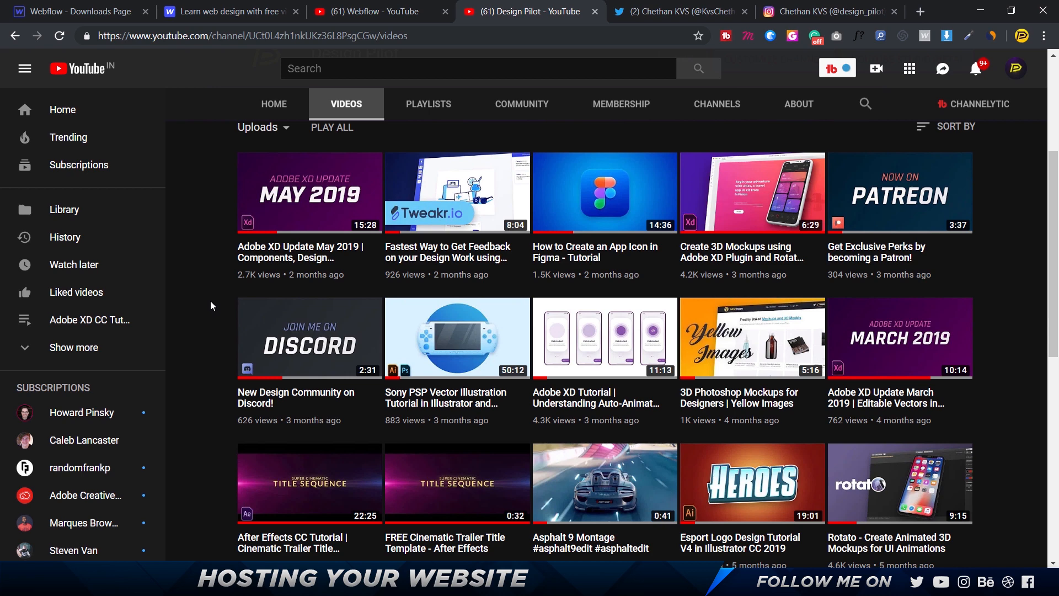
scroll("down", 3)
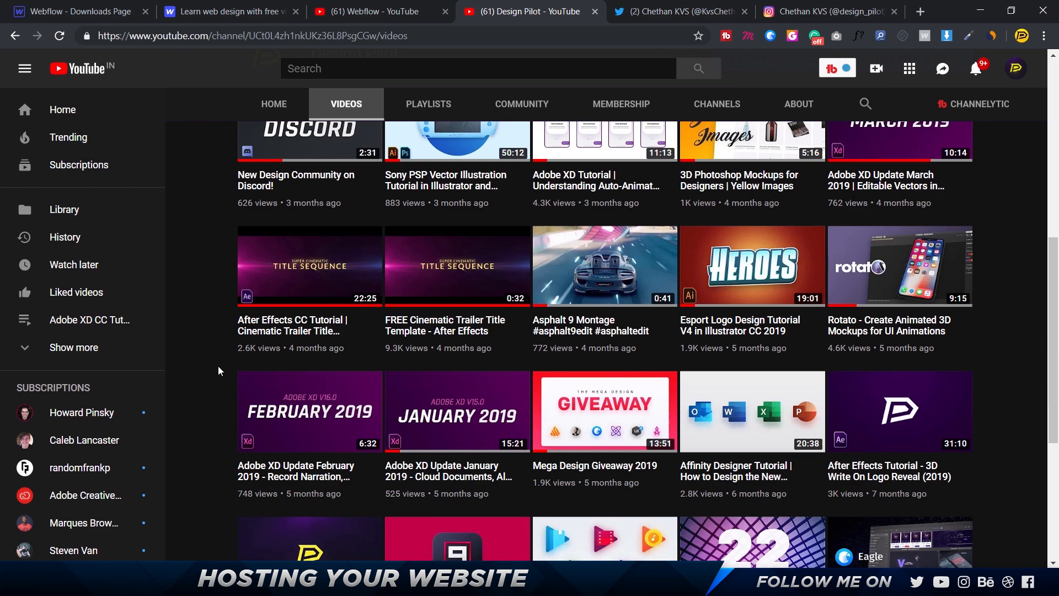
Glance at the Twitter profile, then scroll through the design_pilot Instagram posts grid.
left_click(675, 12)
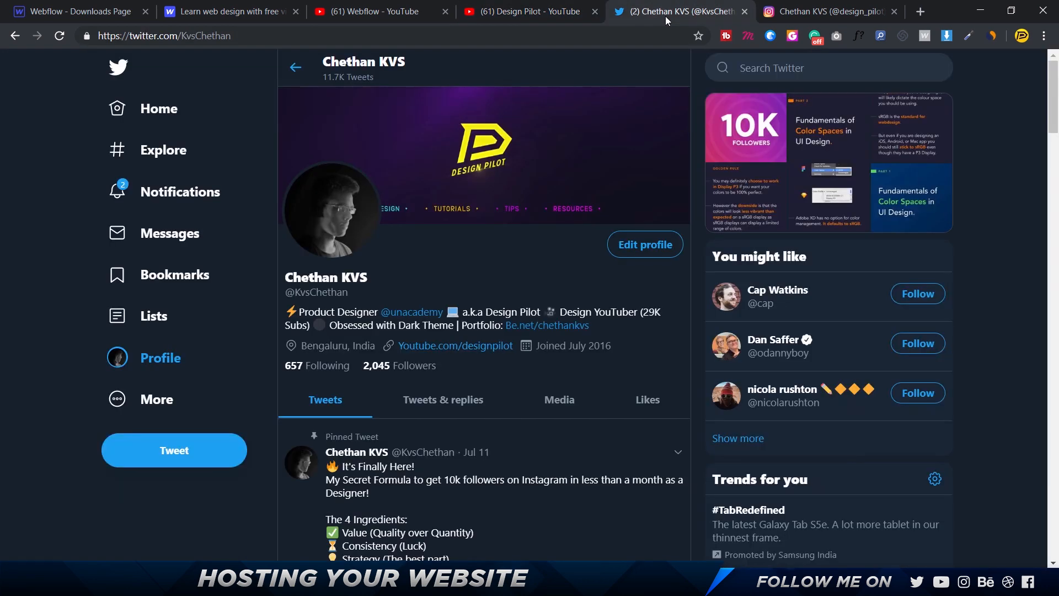
left_click(828, 12)
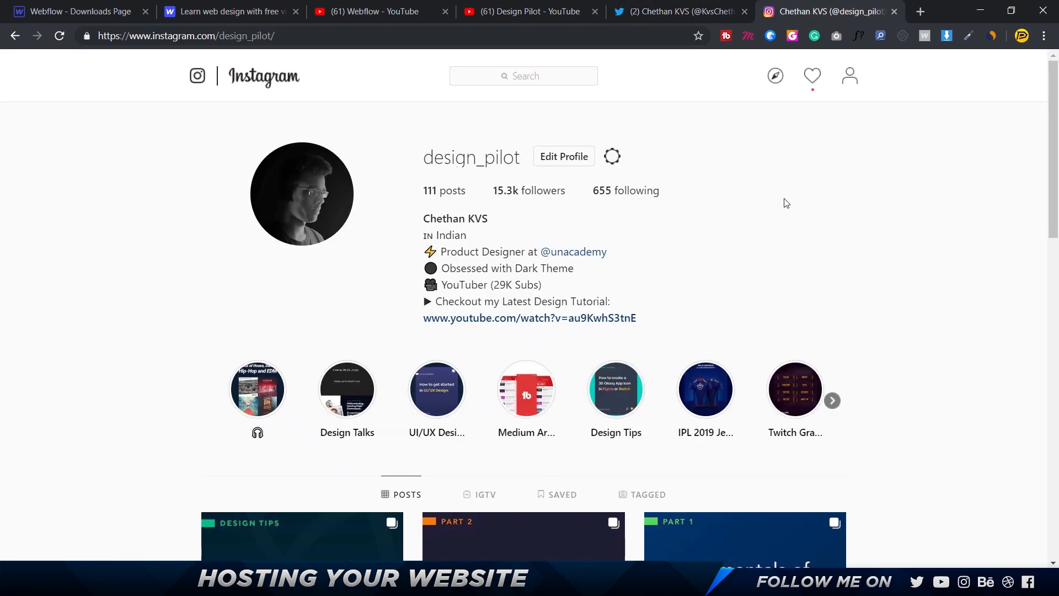
scroll("down", 3)
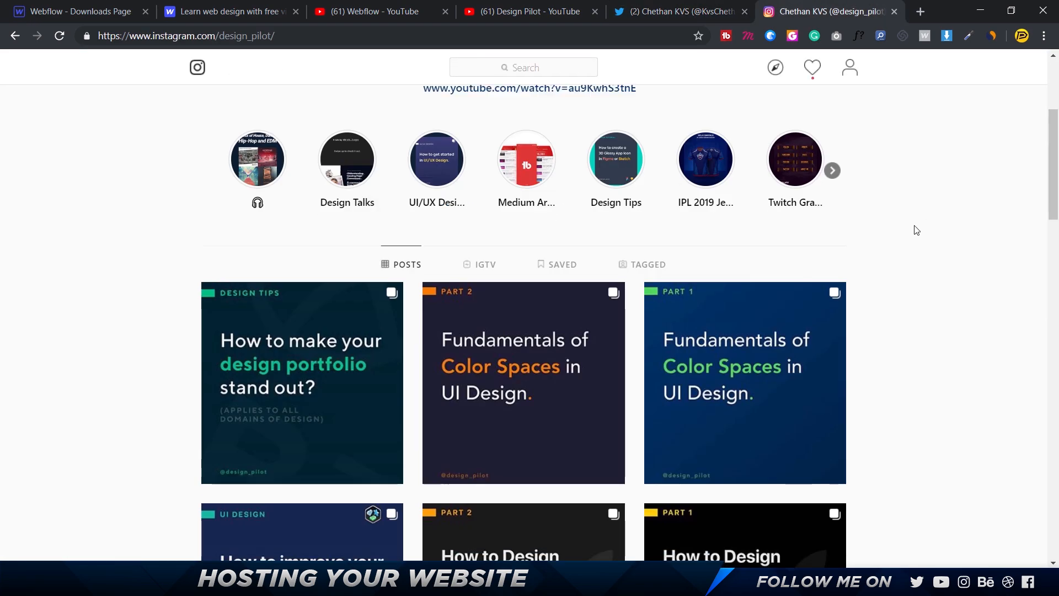
scroll("down", 3)
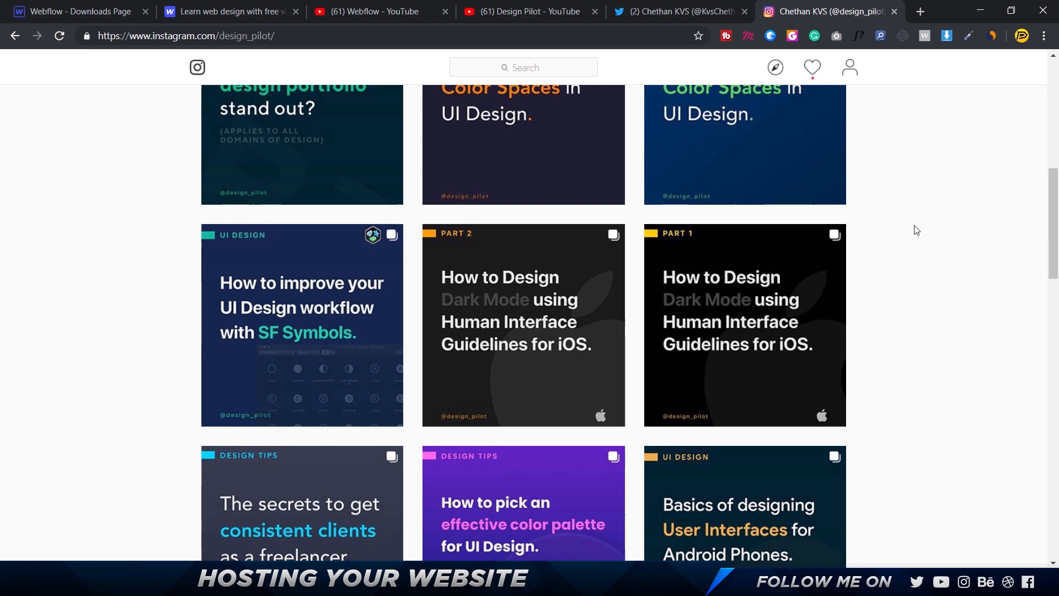
scroll("down", 3)
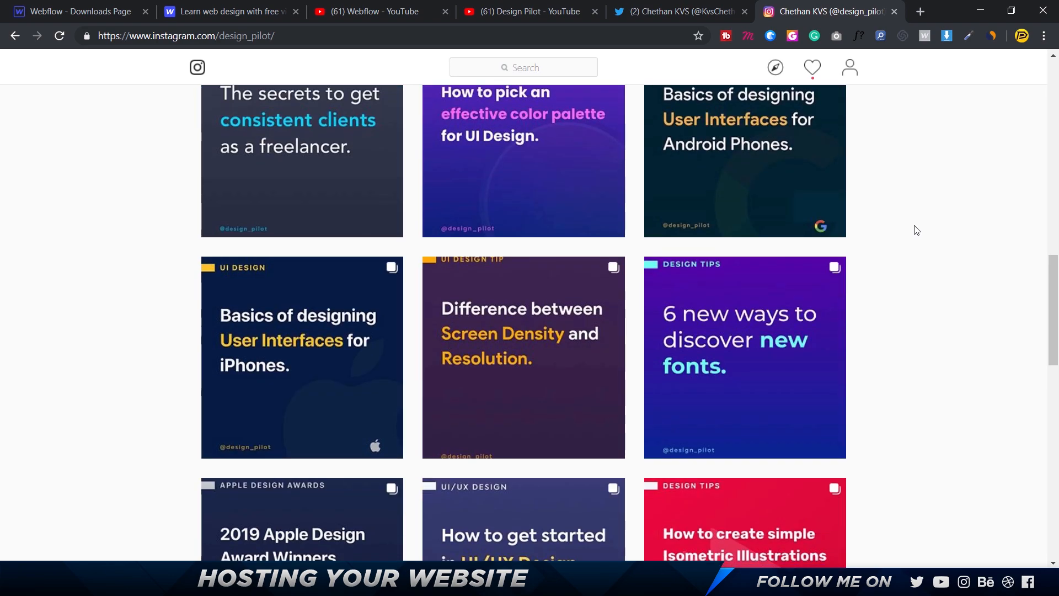
scroll("down", 3)
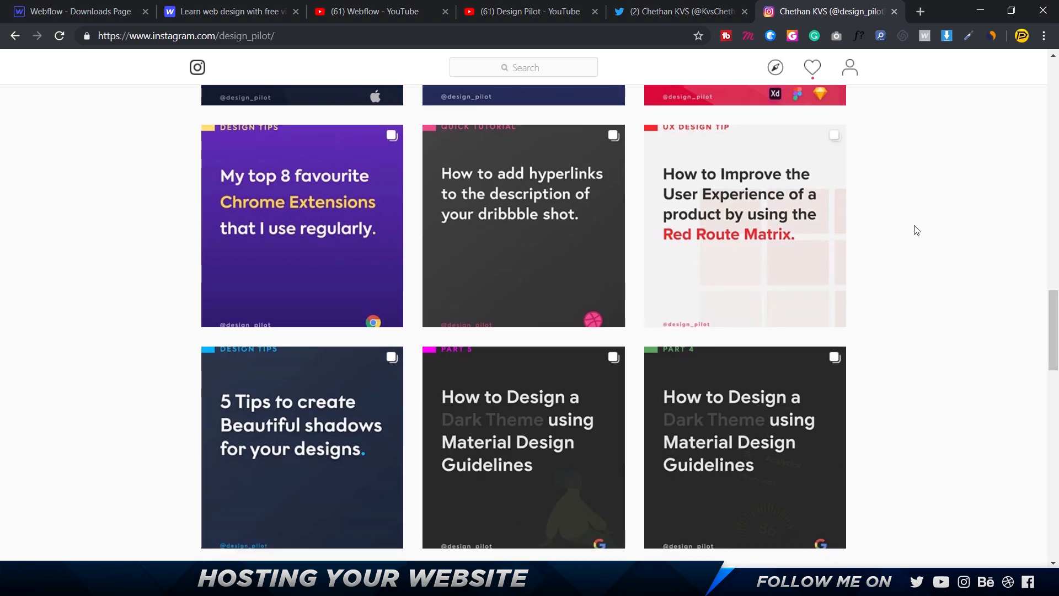
View Chethan KVS's Medium profile, scrolling through its featured stories and highlights.
left_click(837, 11)
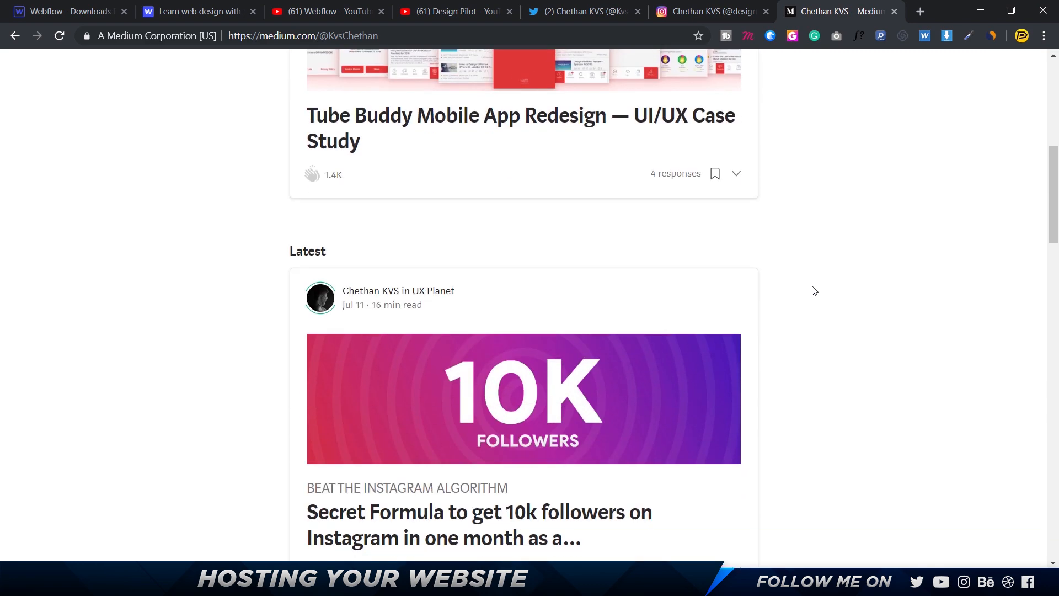
scroll("down", 3)
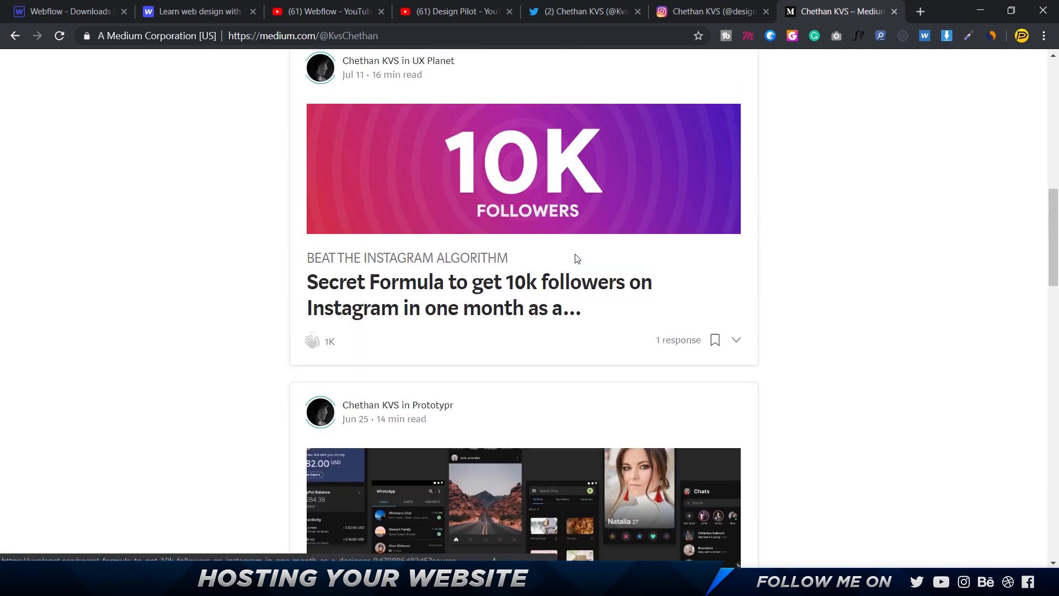
scroll("down", 3)
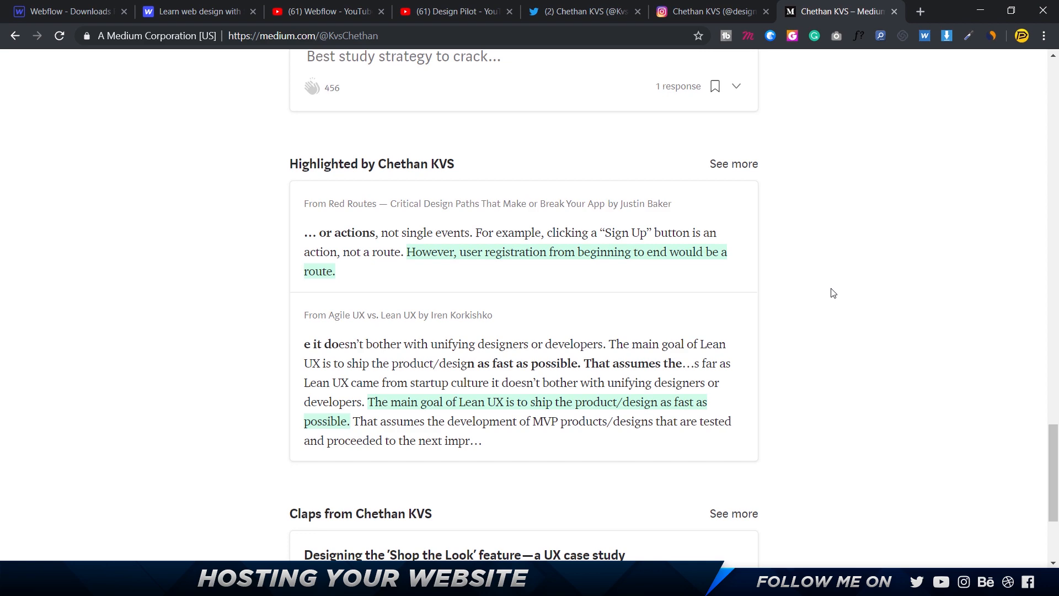
scroll("down", 3)
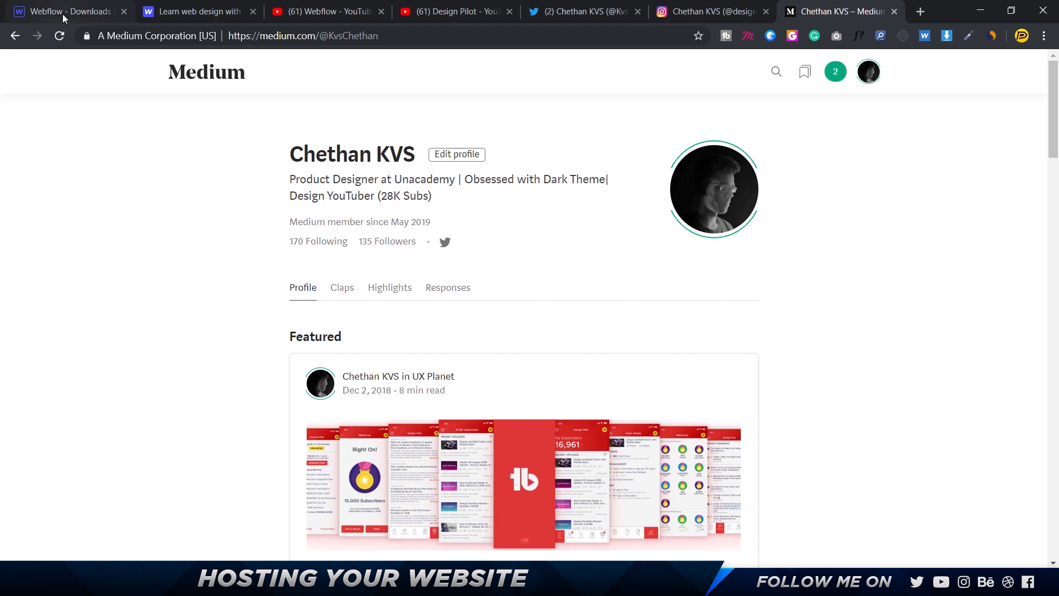
Switch back to the Webflow - Downloads Page tab in the Designer.
left_click(65, 12)
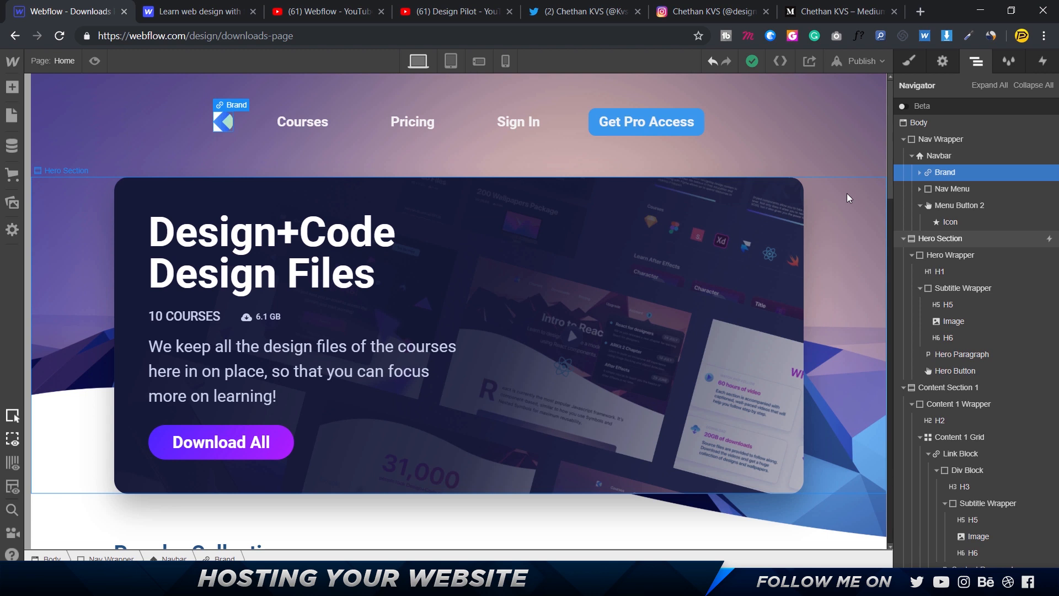
mouse_move(780, 61)
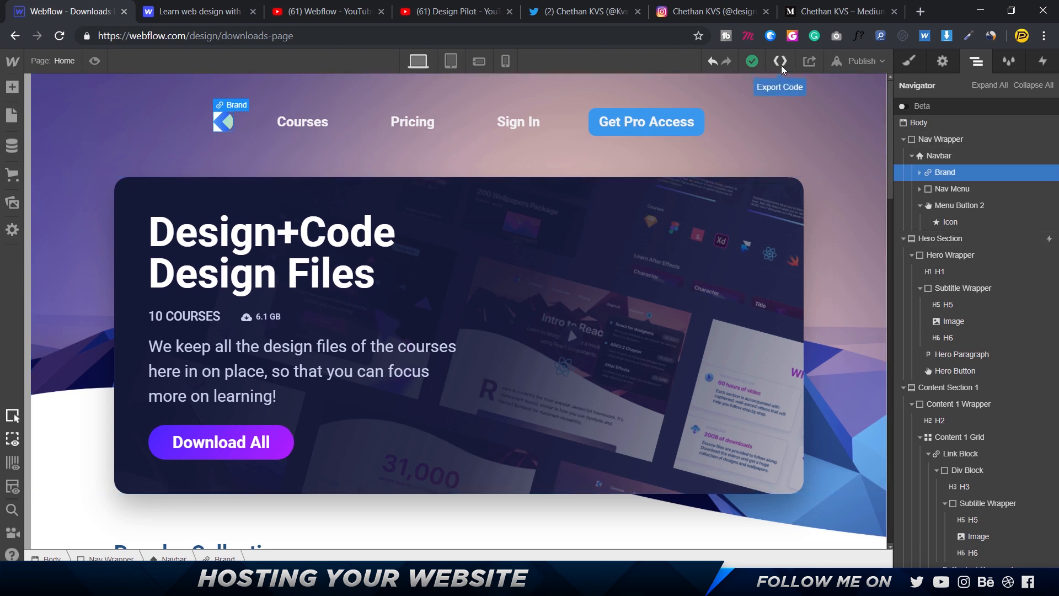
View the limited Export Code HTML preview, then cancel without upgrading.
left_click(779, 61)
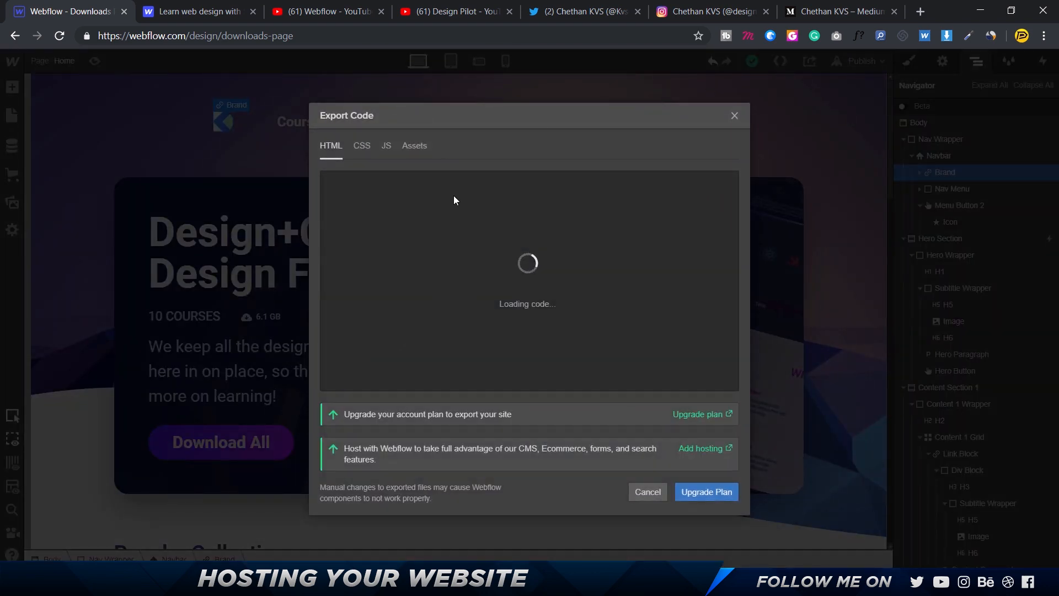
mouse_move(407, 155)
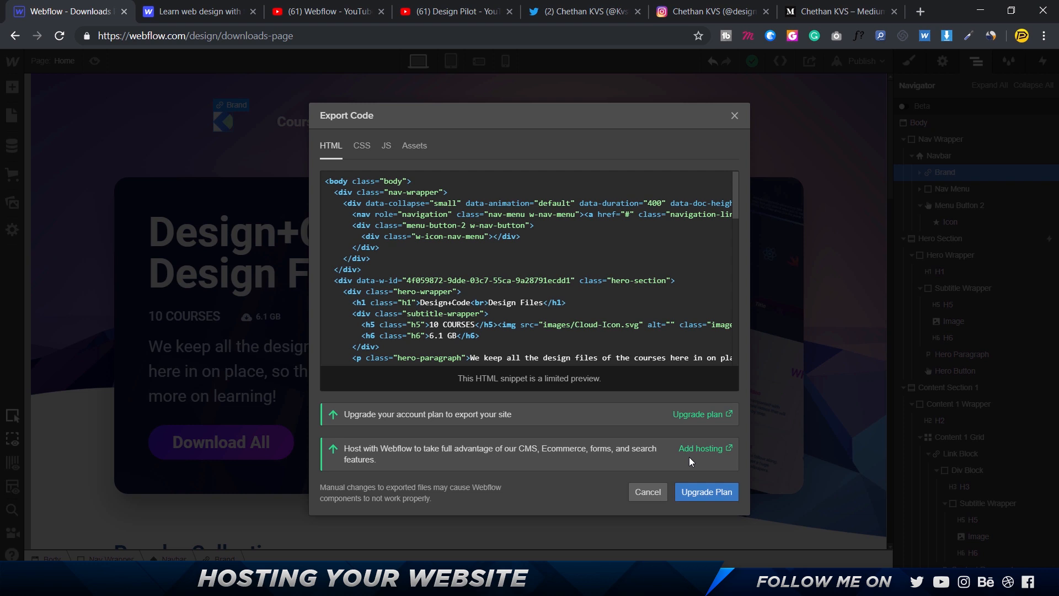
mouse_move(662, 382)
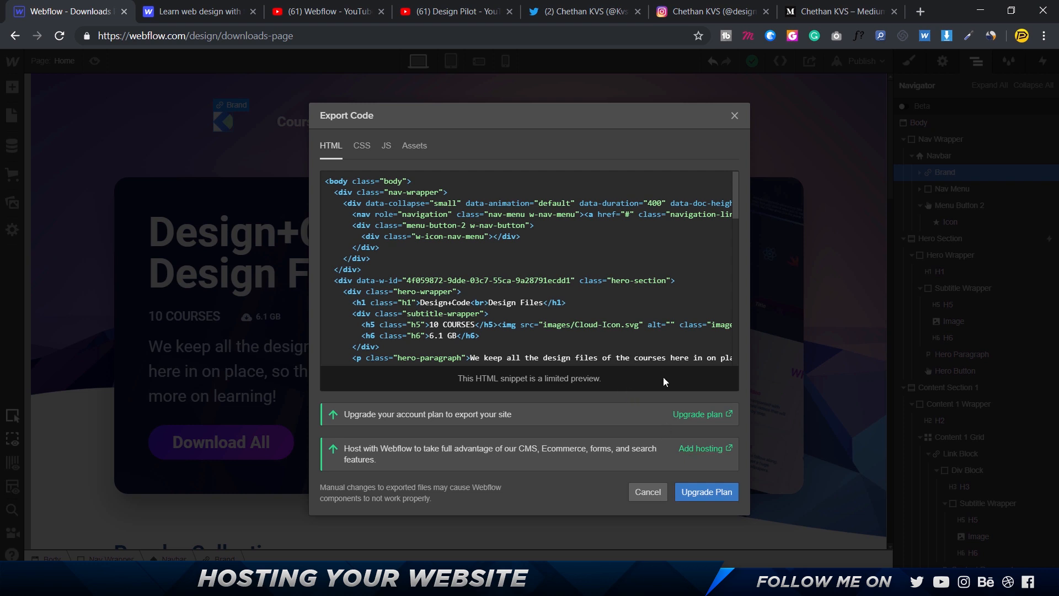
mouse_move(638, 424)
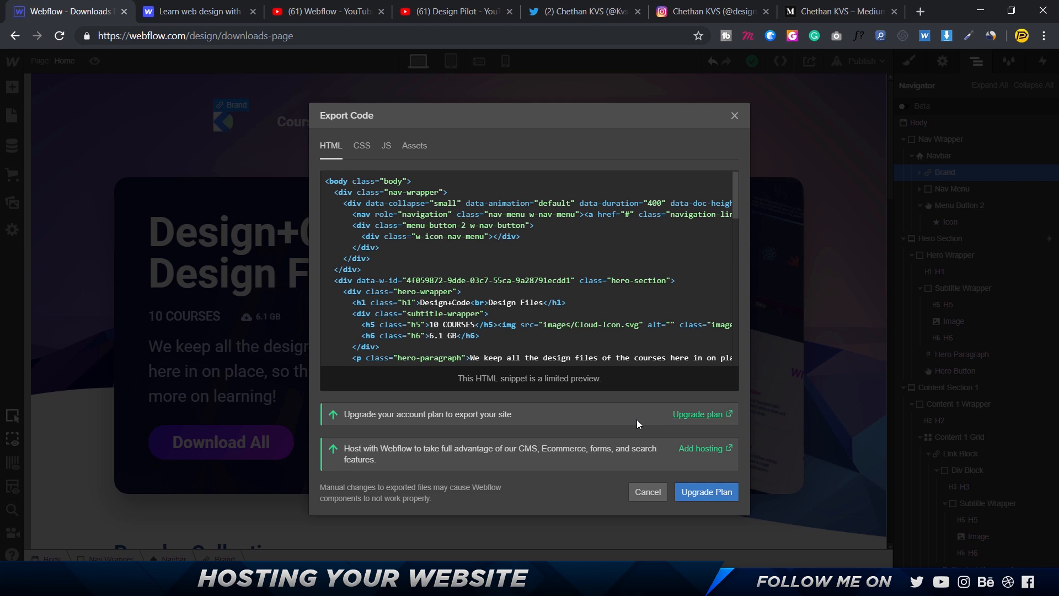
mouse_move(919, 476)
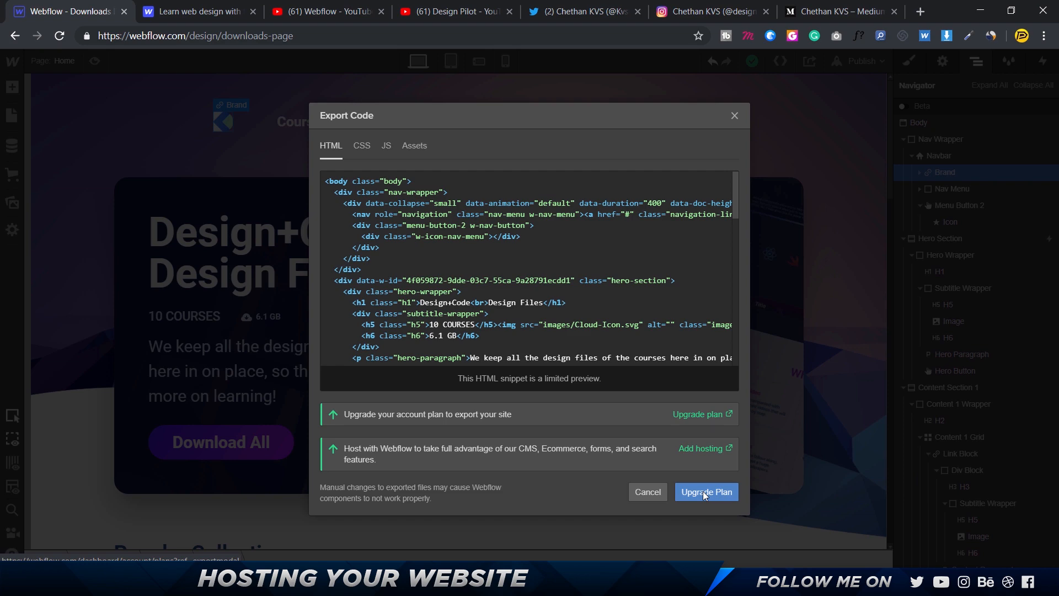
left_click(647, 491)
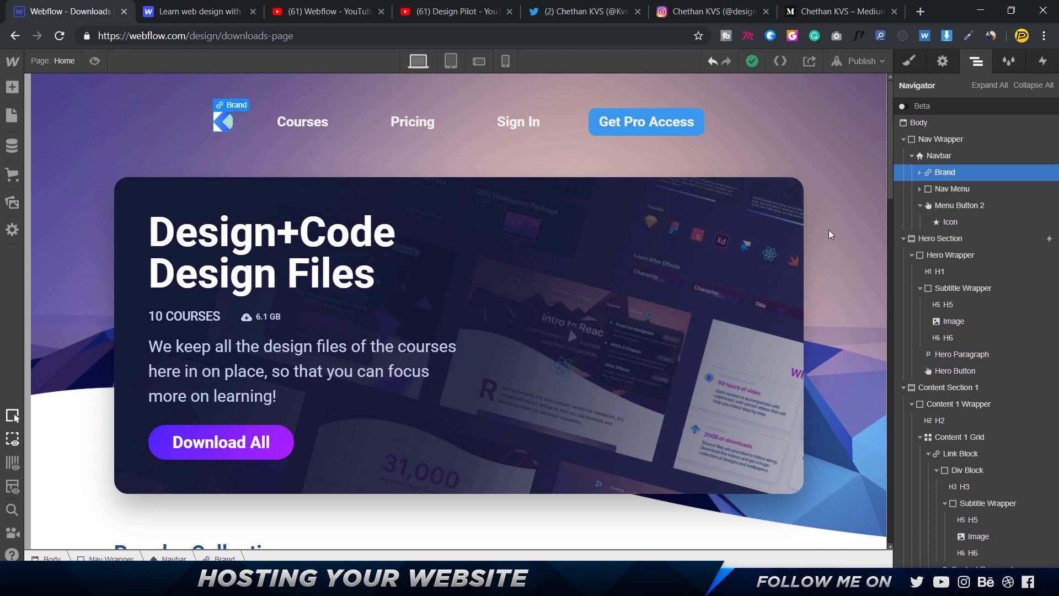
mouse_move(860, 48)
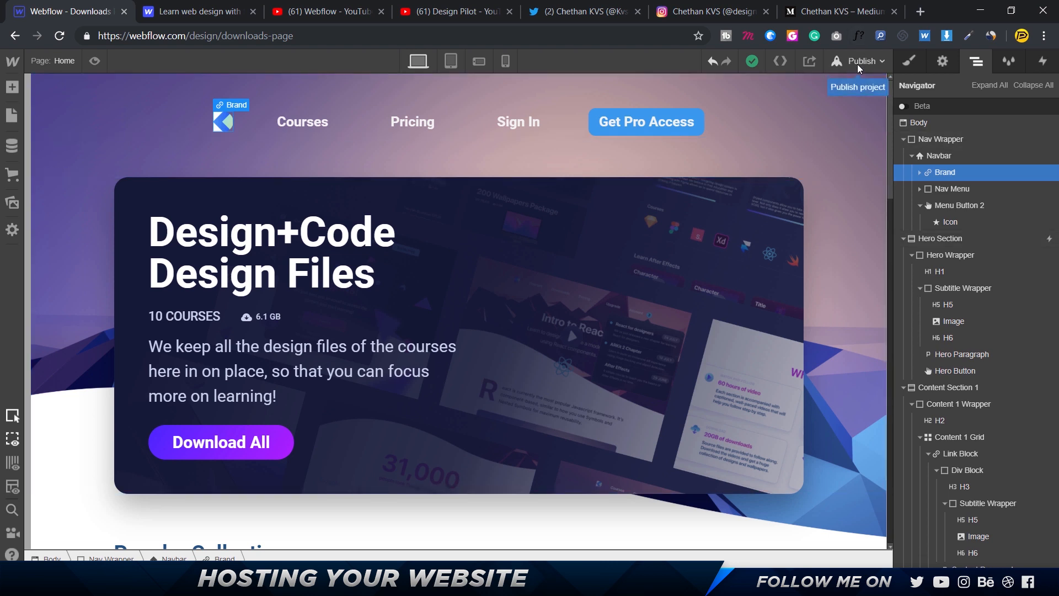
Show the Publish options listing the downloads-page.webflow.io subdomain.
left_click(857, 60)
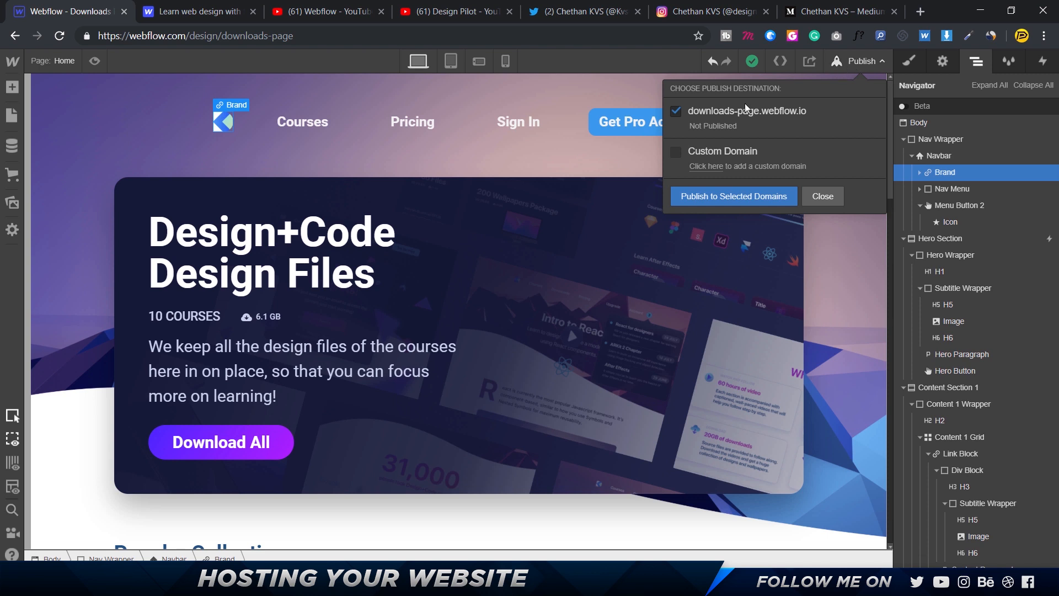
mouse_move(755, 112)
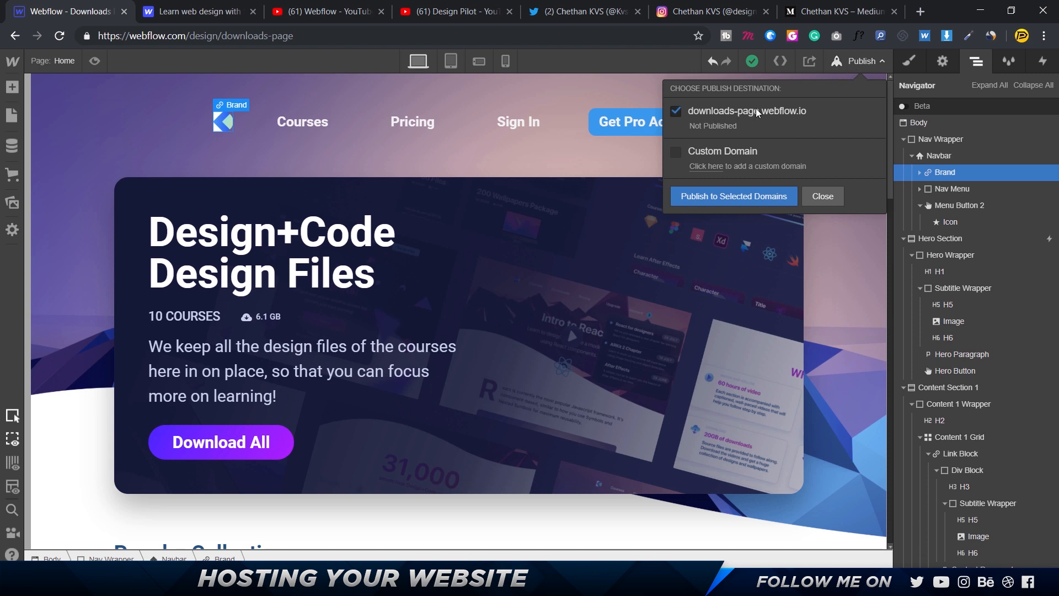
mouse_move(801, 121)
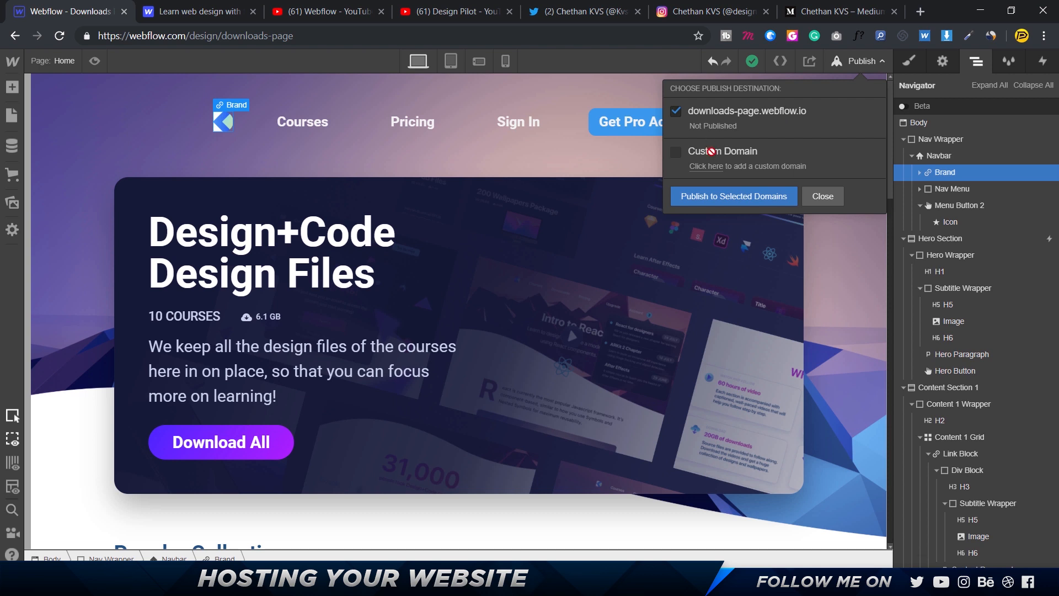
mouse_move(769, 162)
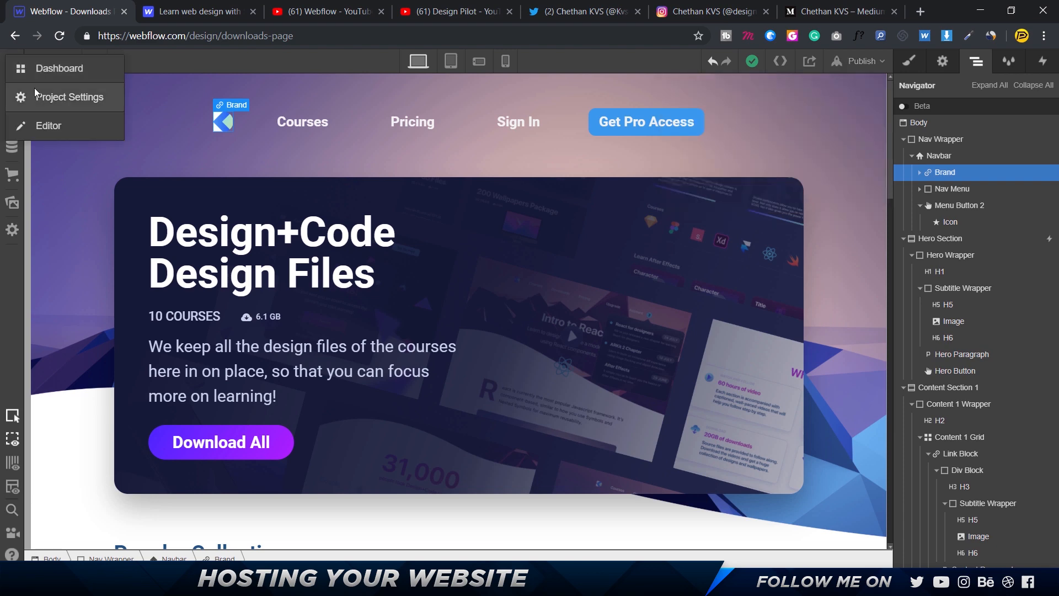
Open Project Settings and scroll through the project's name, subdomain, folder and icons.
left_click(69, 97)
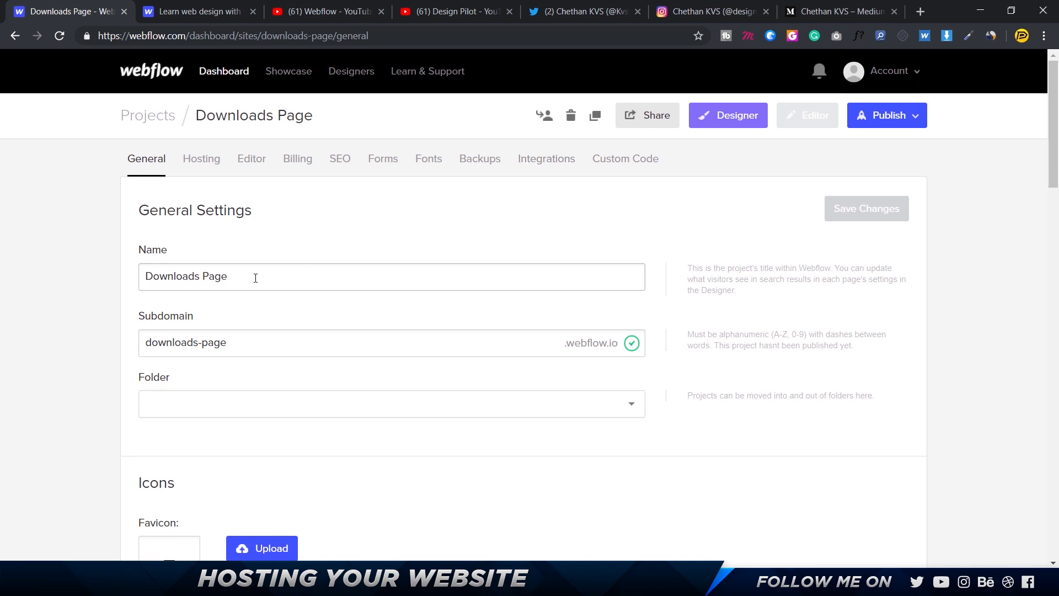
scroll("down", 3)
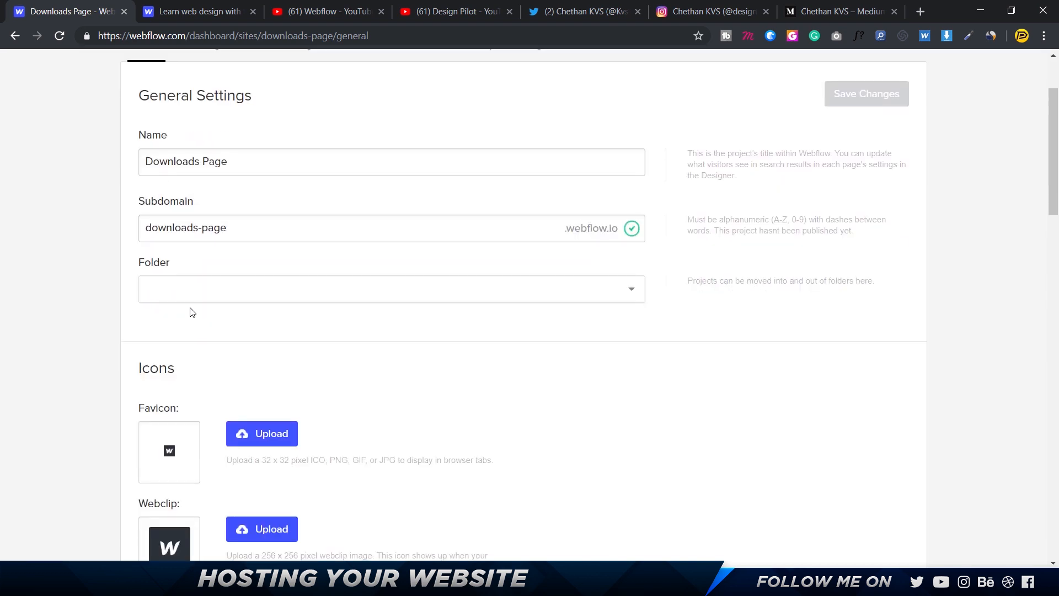
scroll("down", 3)
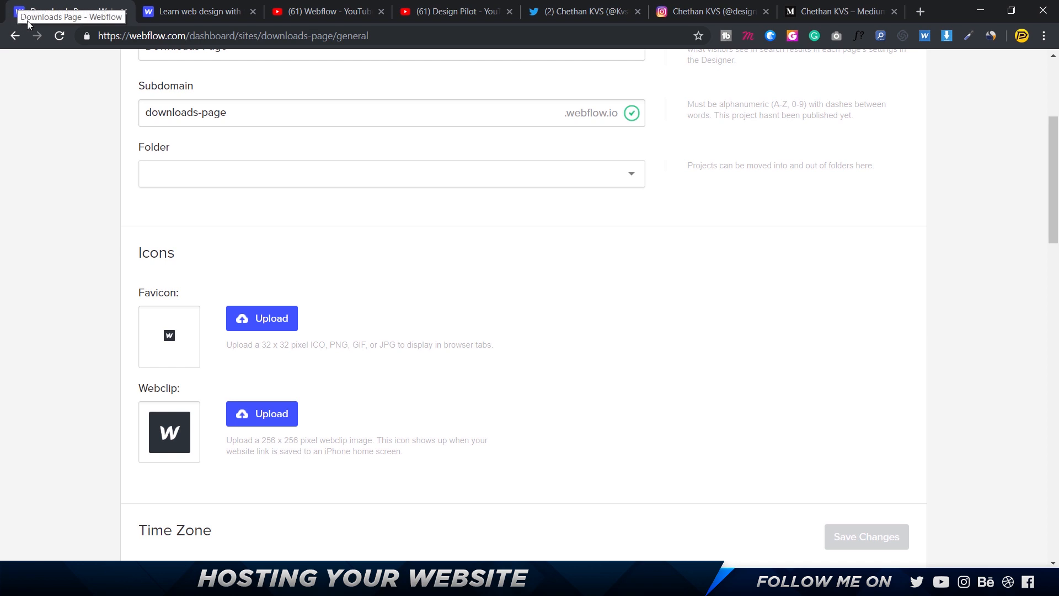
scroll("down", 3)
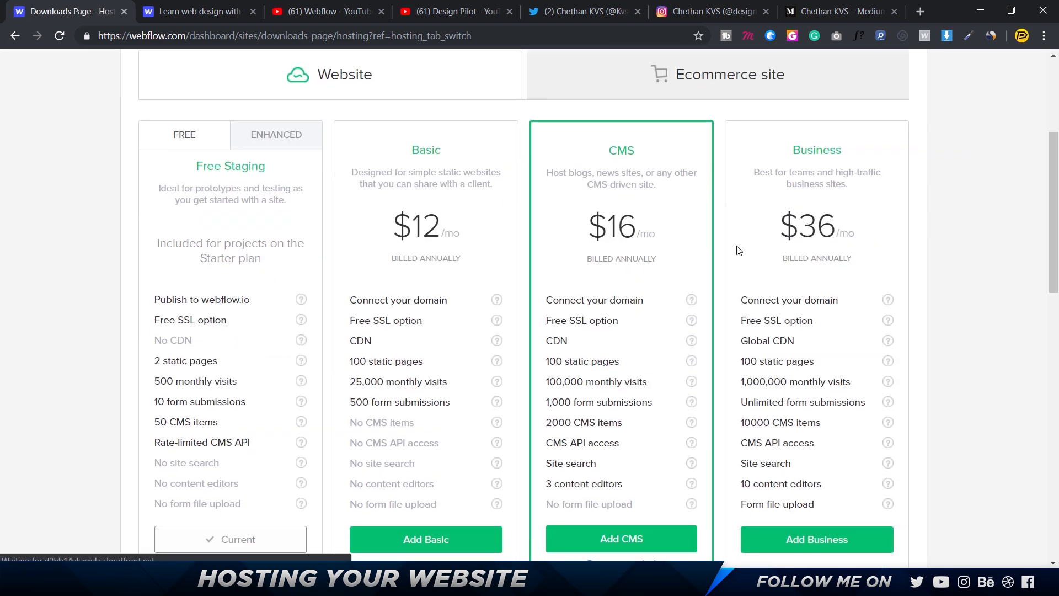
Scroll through the Hosting site plans, Custom Domains and 301 Redirects sections.
scroll("down", 3)
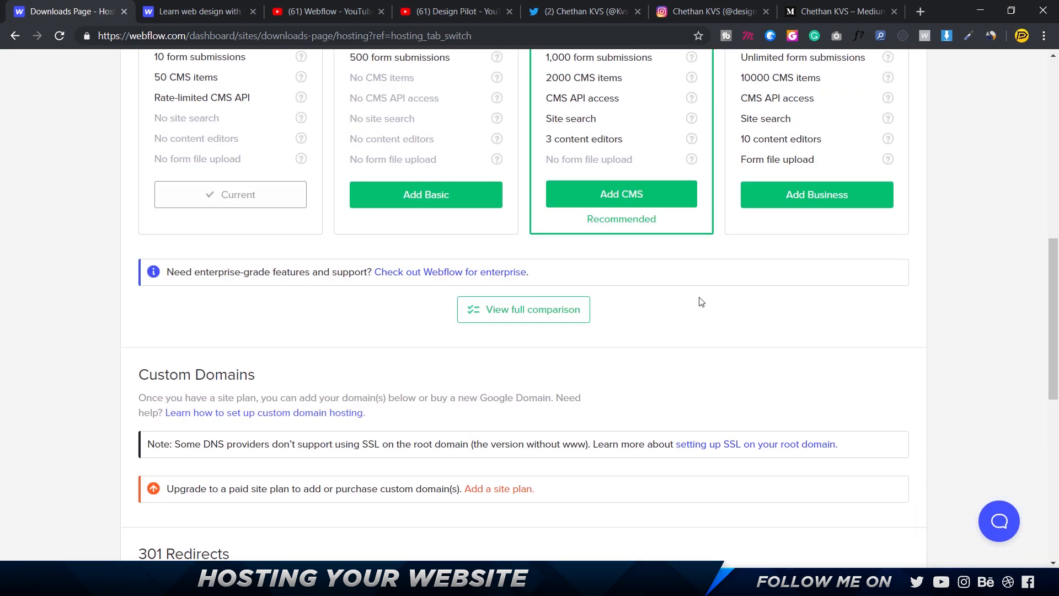
scroll("down", 3)
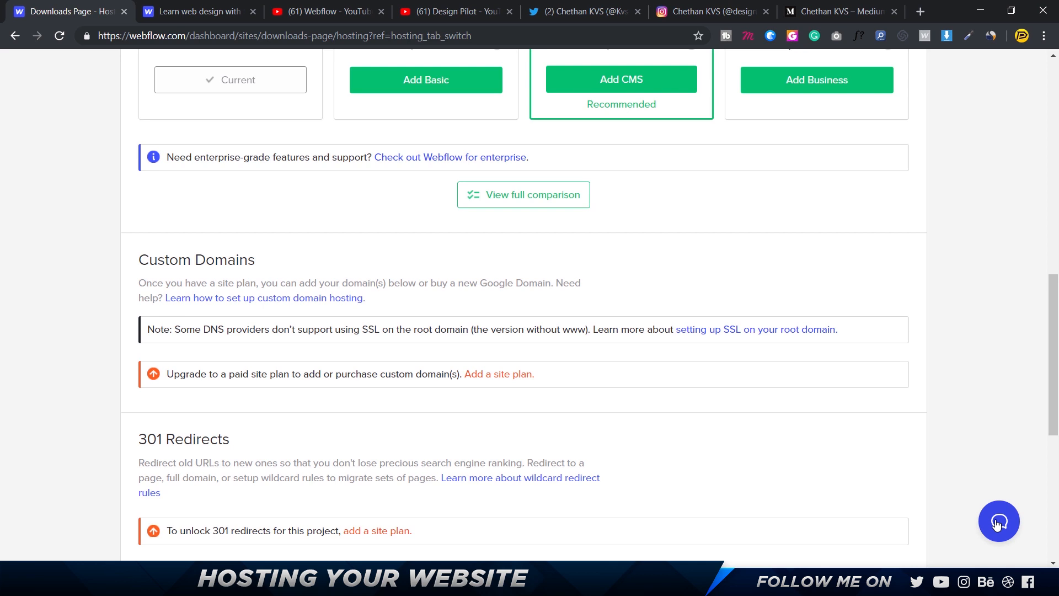
scroll("down", 3)
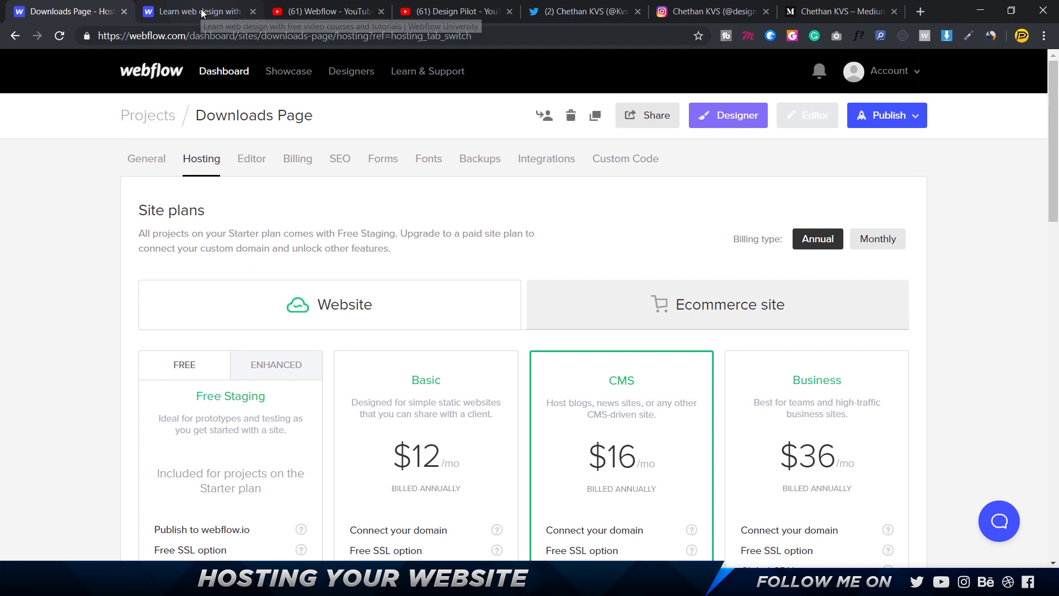
Browse Webflow University's tutorials and video courses, then open the Hosting category.
left_click(196, 12)
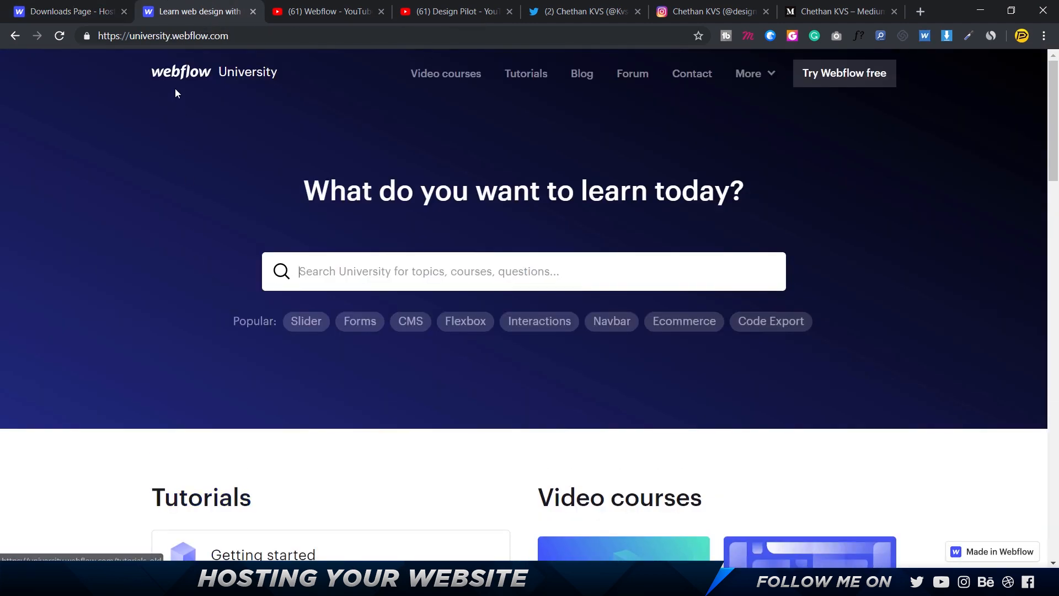
mouse_move(97, 346)
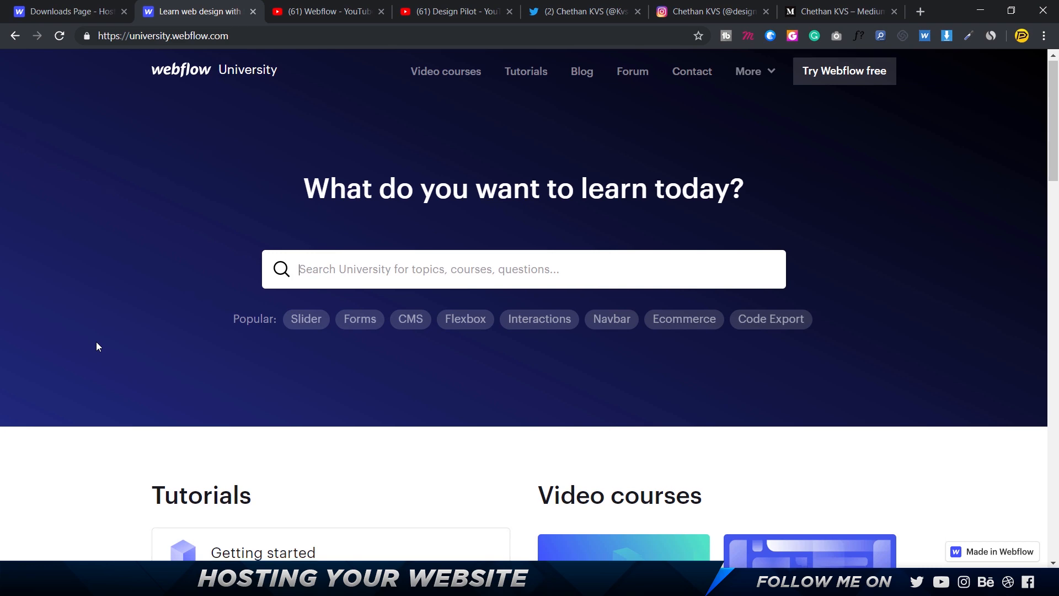
scroll("down", 3)
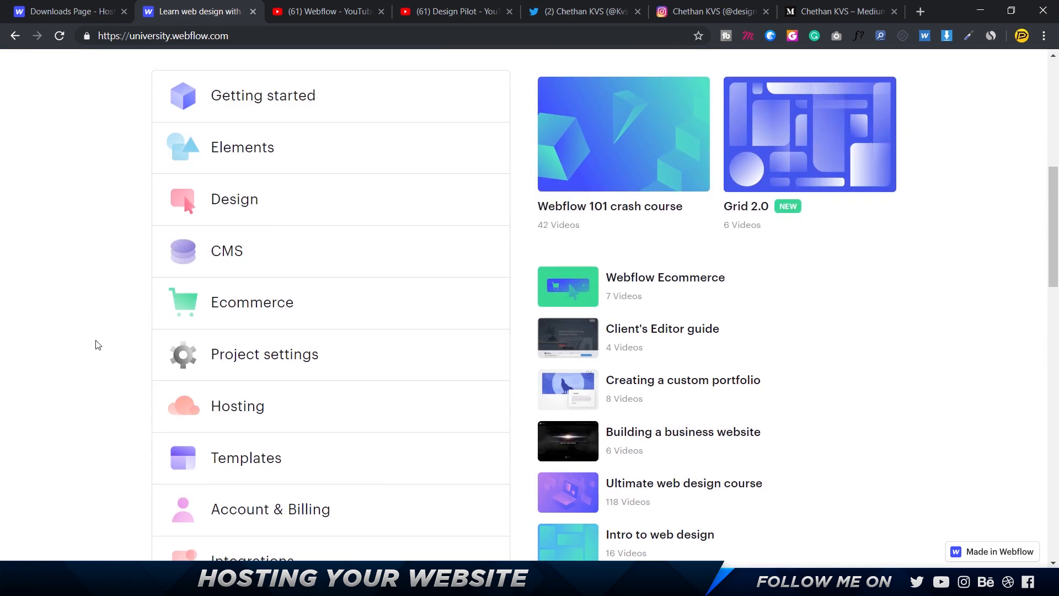
scroll("down", 3)
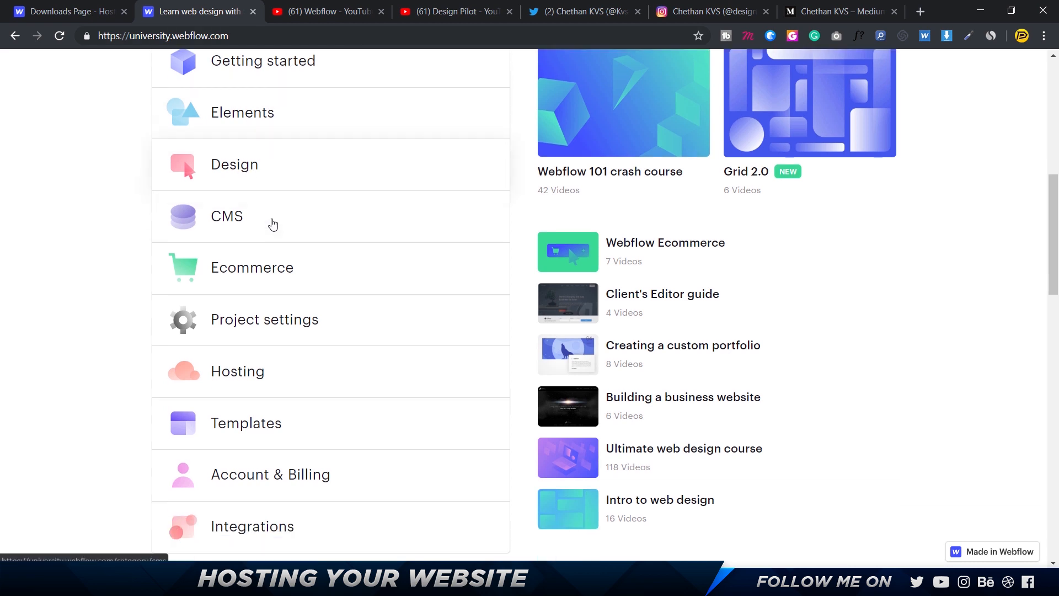
scroll("down", 3)
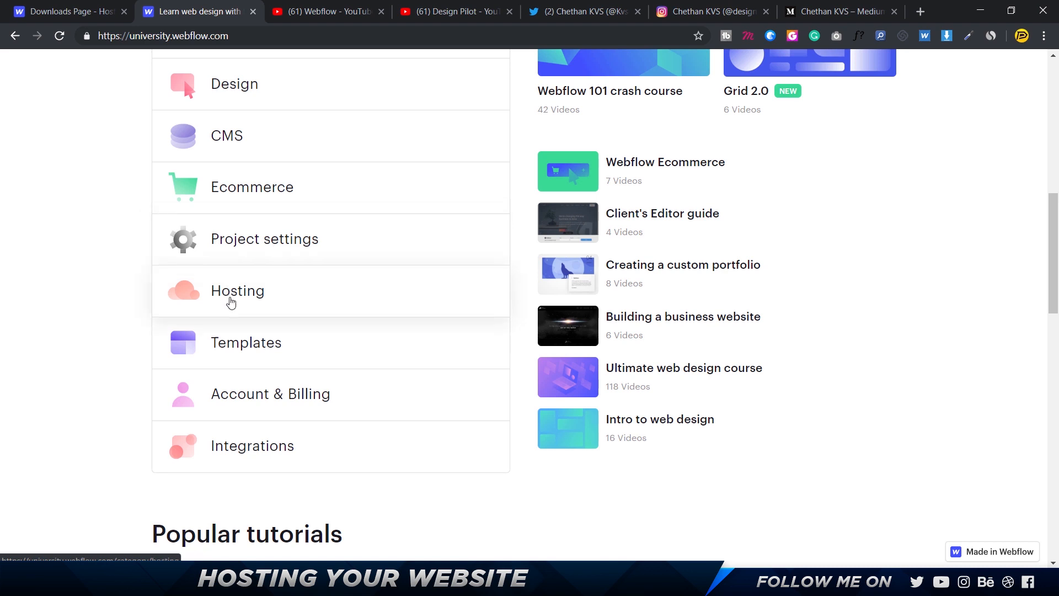
left_click(237, 291)
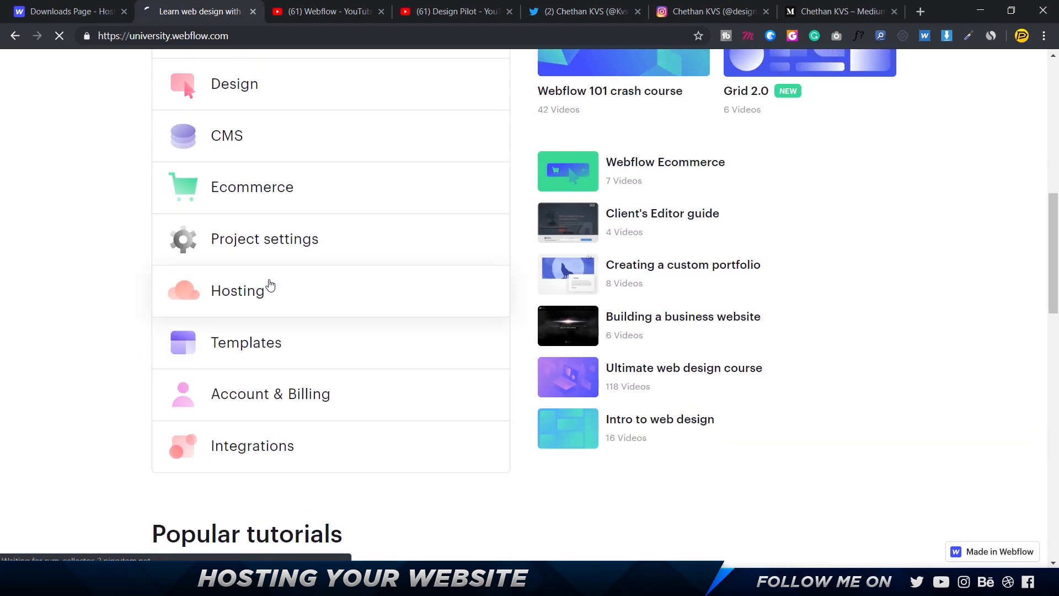
left_click(238, 290)
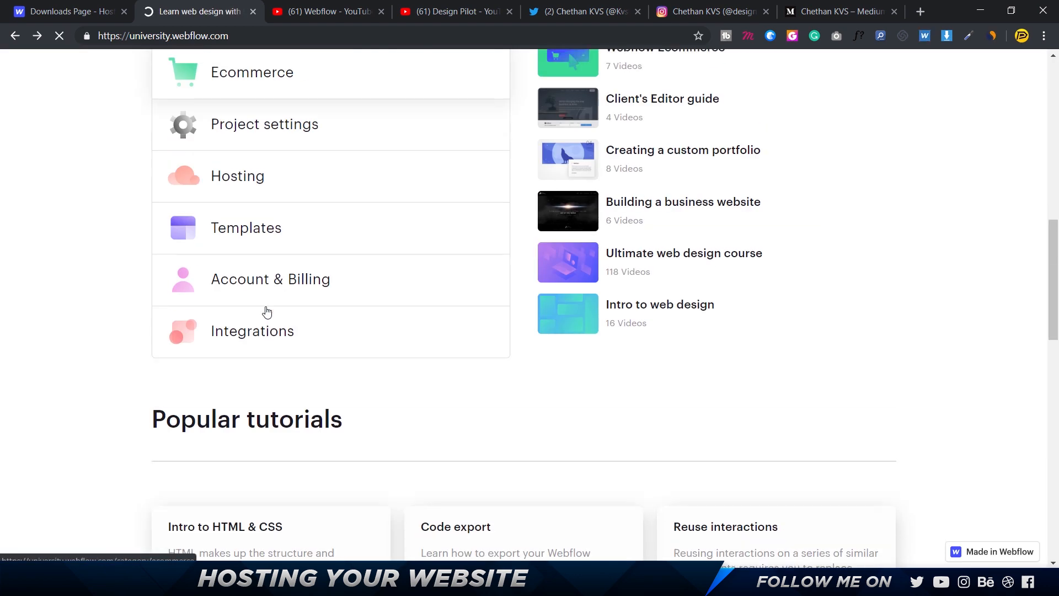
Open the Project settings tutorials category and scroll its Dashboard, Hosting & Billing and SEO topics.
left_click(265, 124)
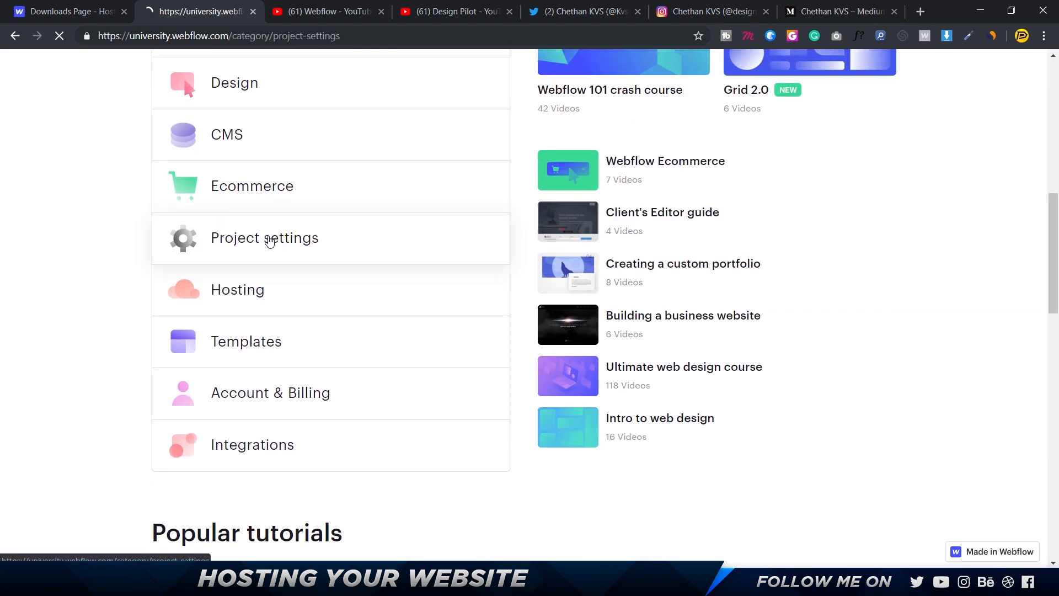
left_click(264, 238)
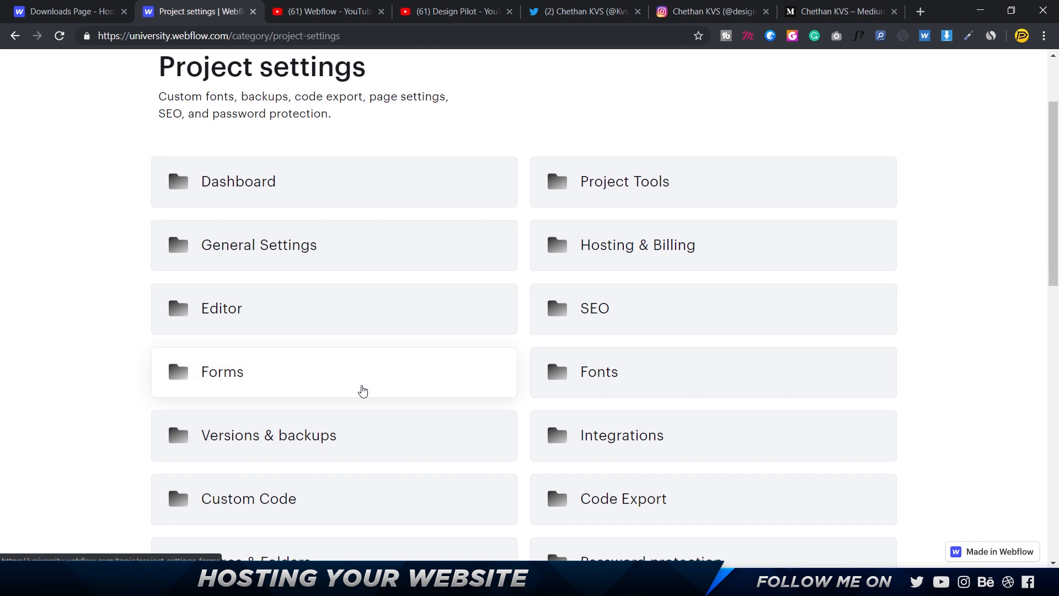
scroll("down", 3)
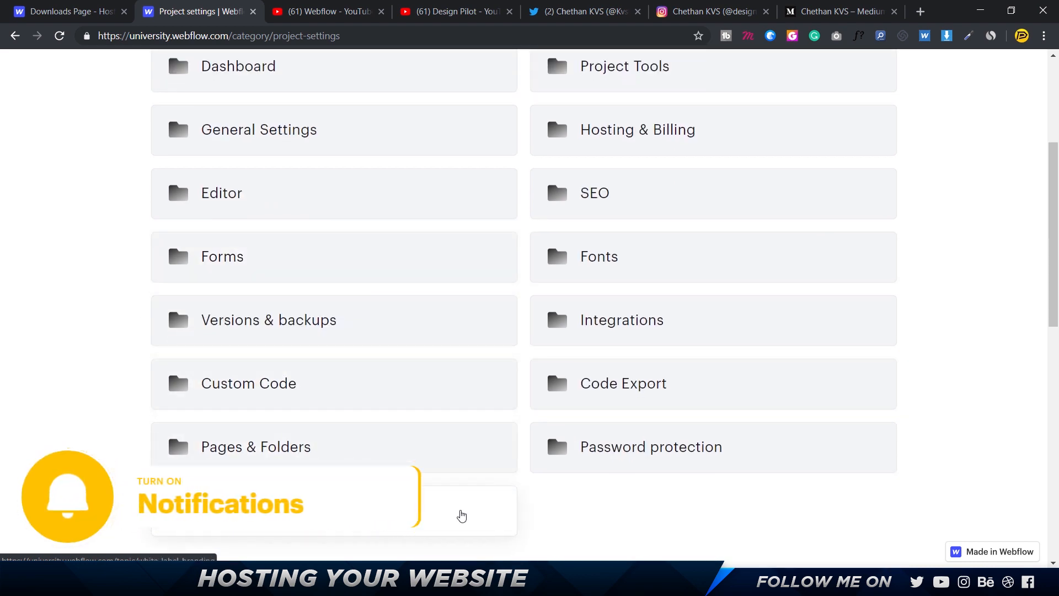
scroll("up", 3)
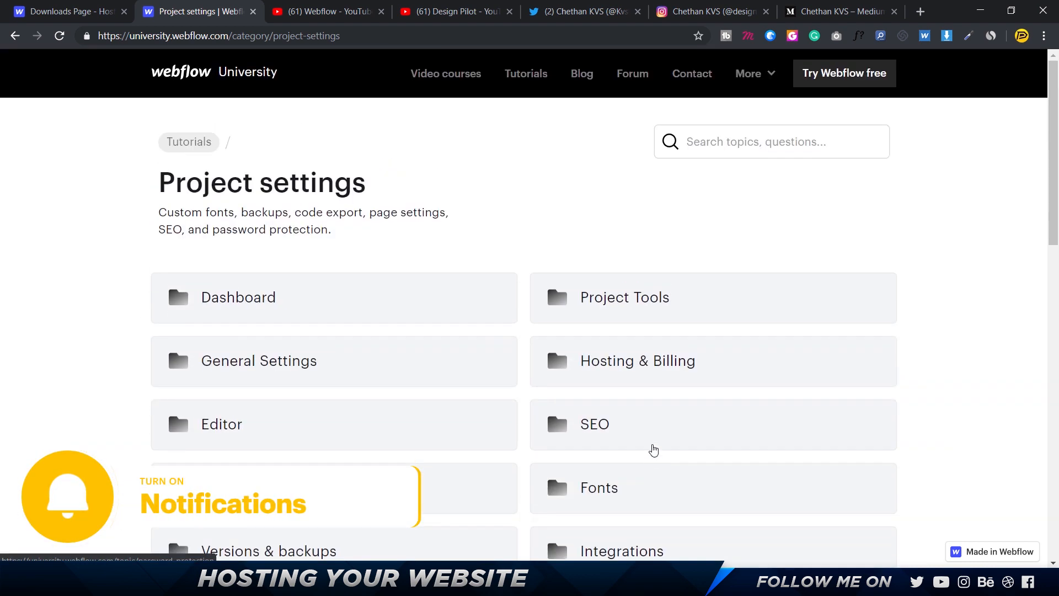
mouse_move(456, 180)
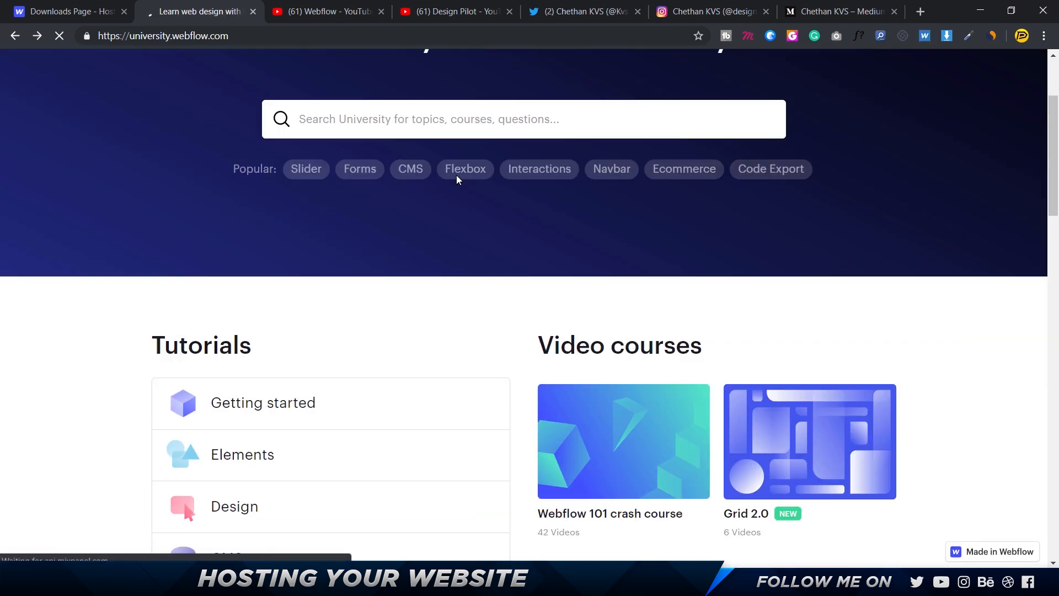
Scroll through Webflow University's tutorial topics and video courses.
scroll("down", 3)
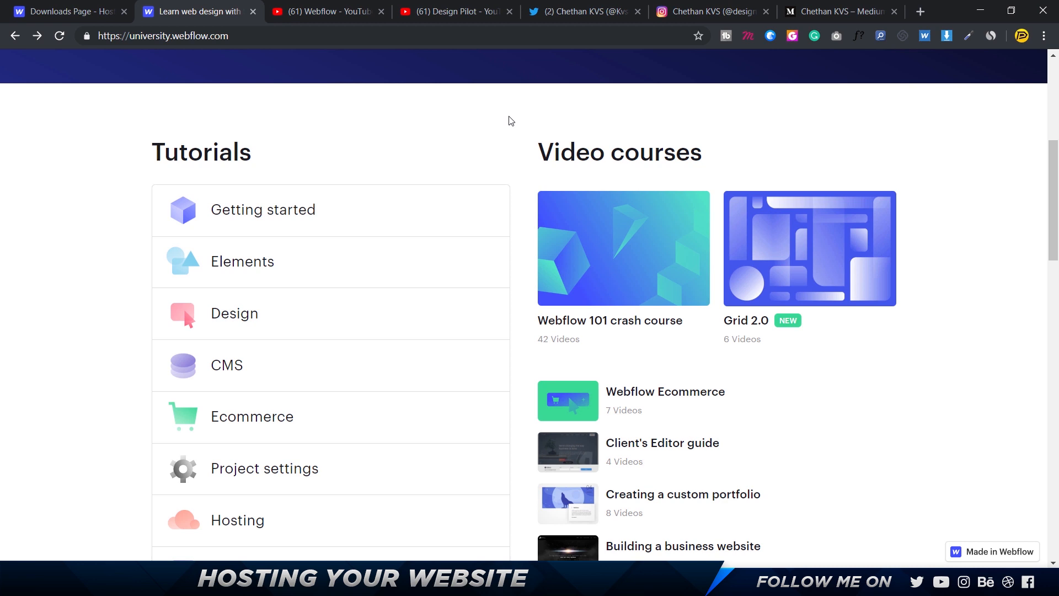
scroll("down", 3)
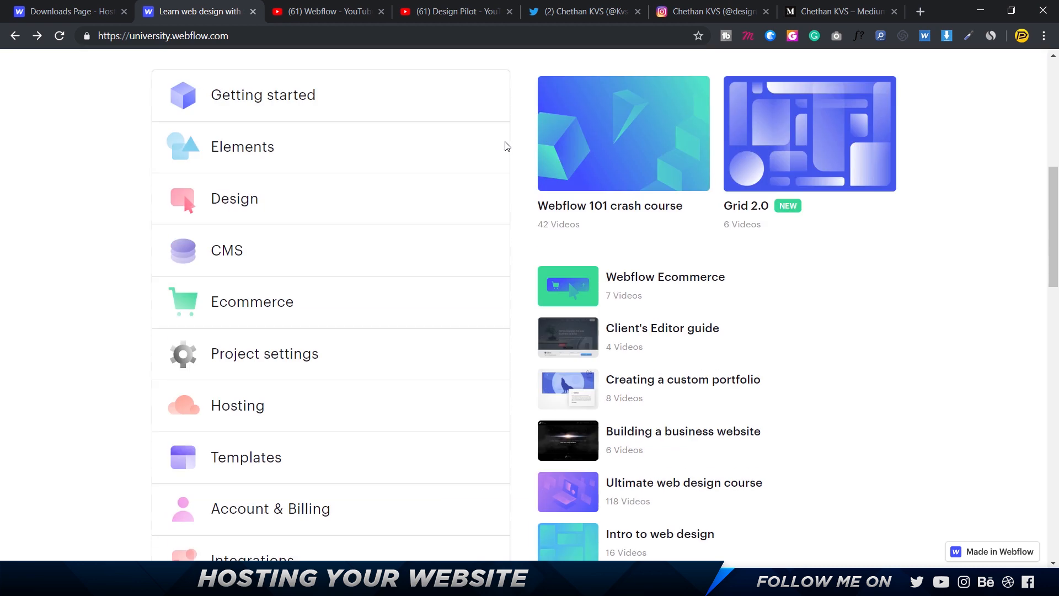
scroll("down", 3)
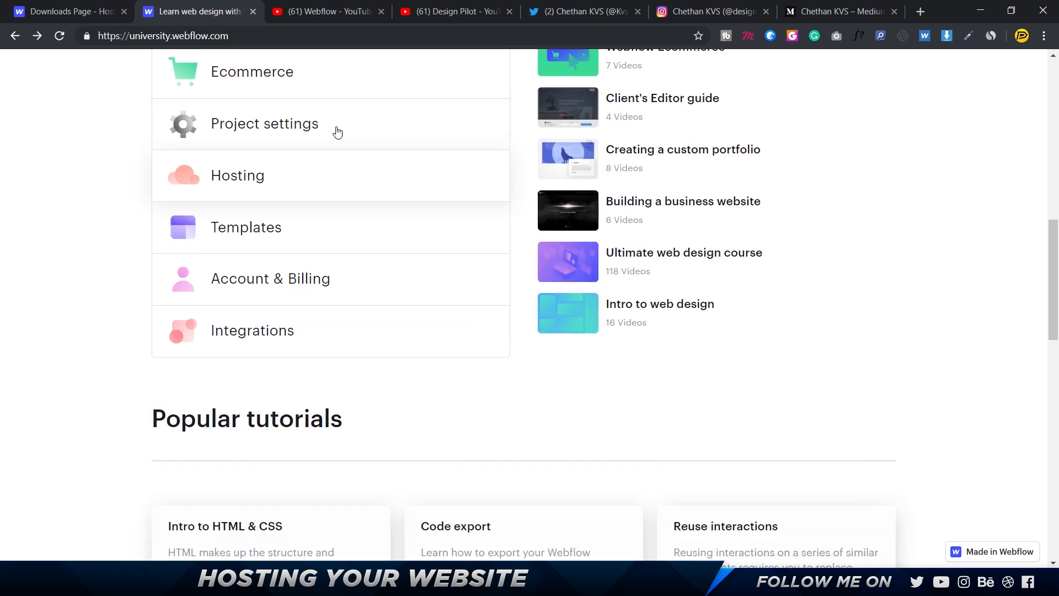
Show the uploaded videos on the official Webflow YouTube channel.
left_click(326, 12)
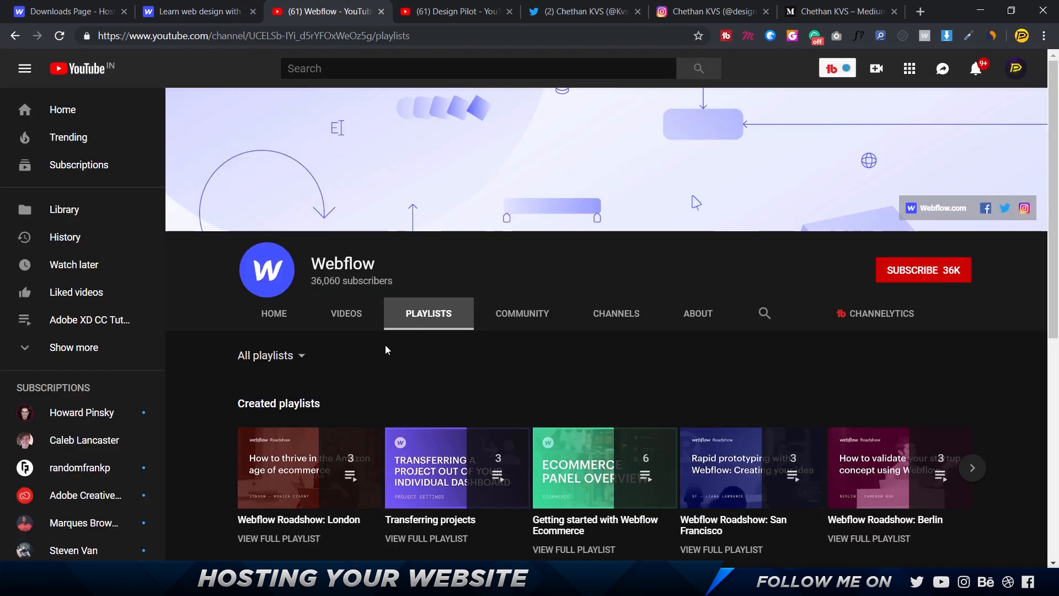
scroll("down", 3)
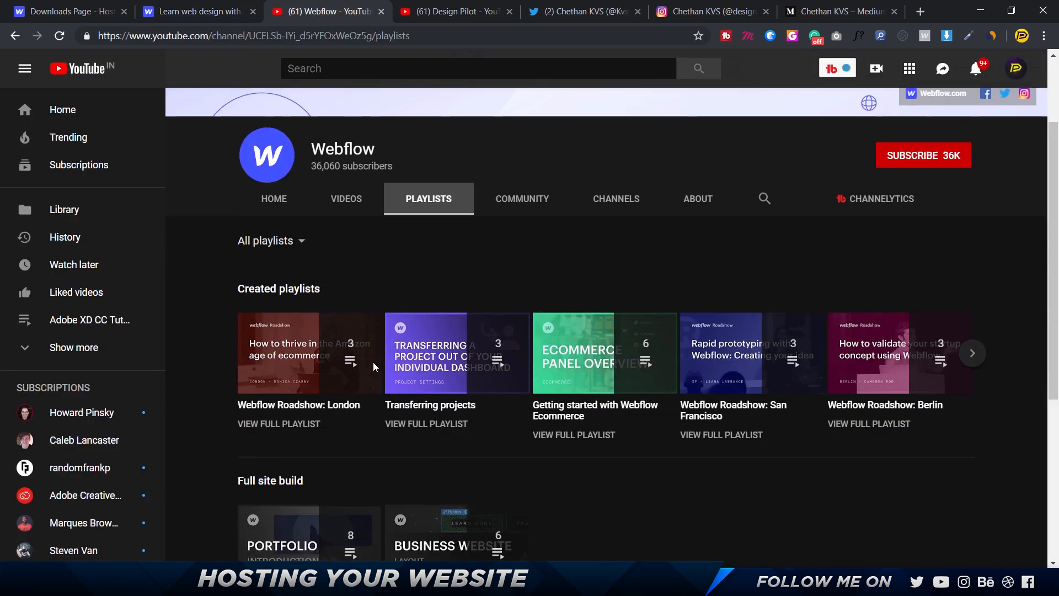
left_click(345, 199)
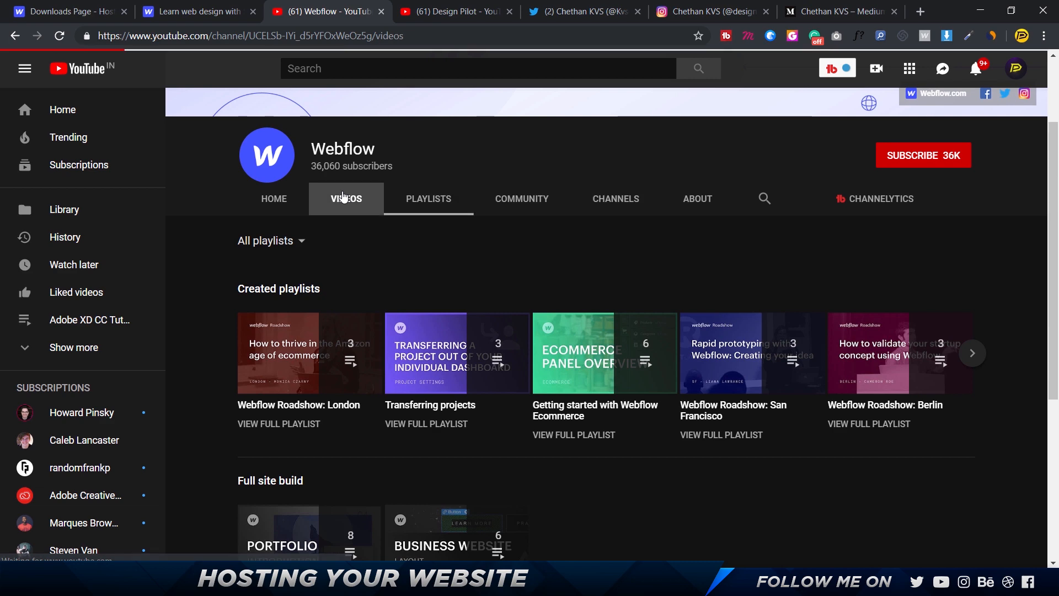
Return to Webflow University and scroll to video courses like Building a business website.
left_click(196, 12)
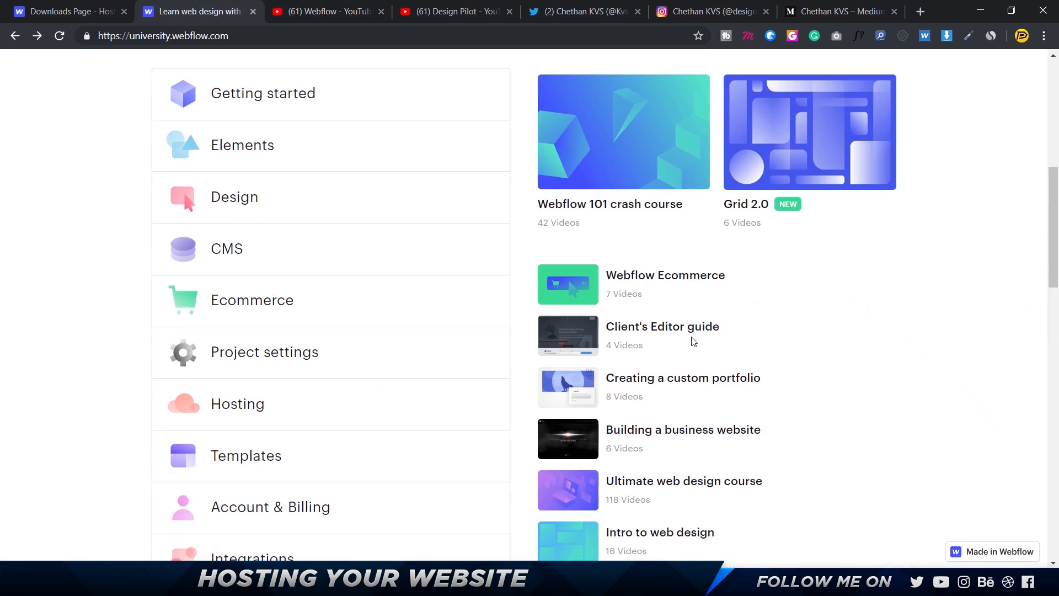
scroll("down", 3)
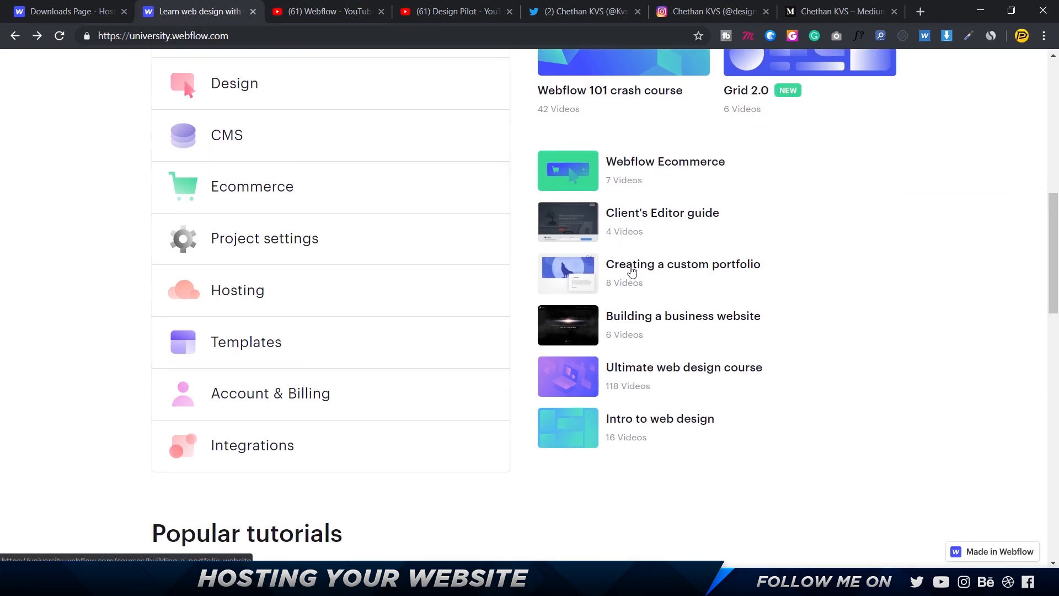
mouse_move(695, 320)
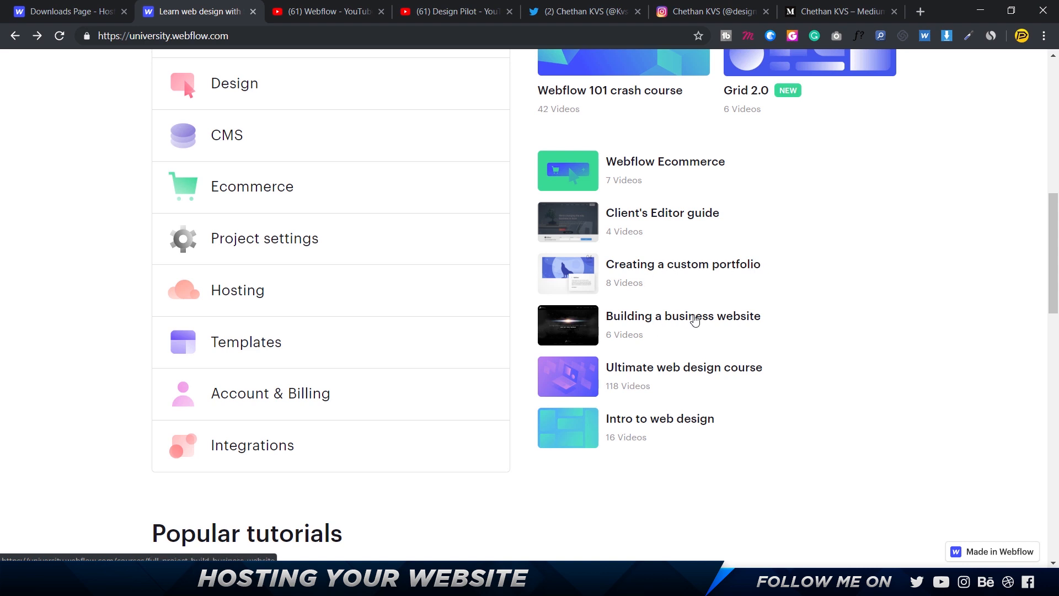
mouse_move(633, 422)
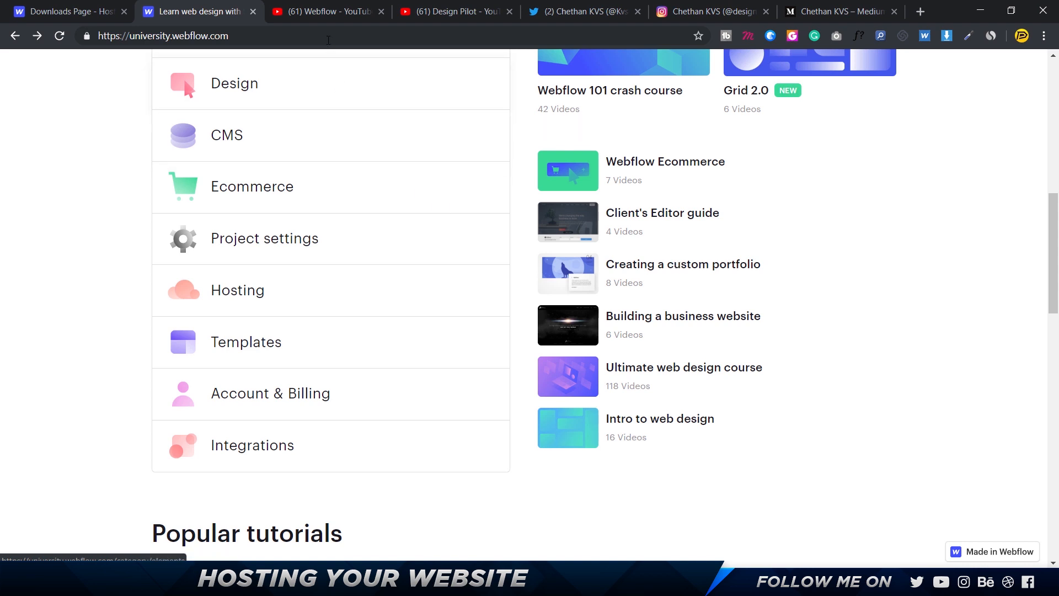
Scroll the Webflow channel's uploads down to older videos like Intro to web layout and Pagination.
left_click(326, 11)
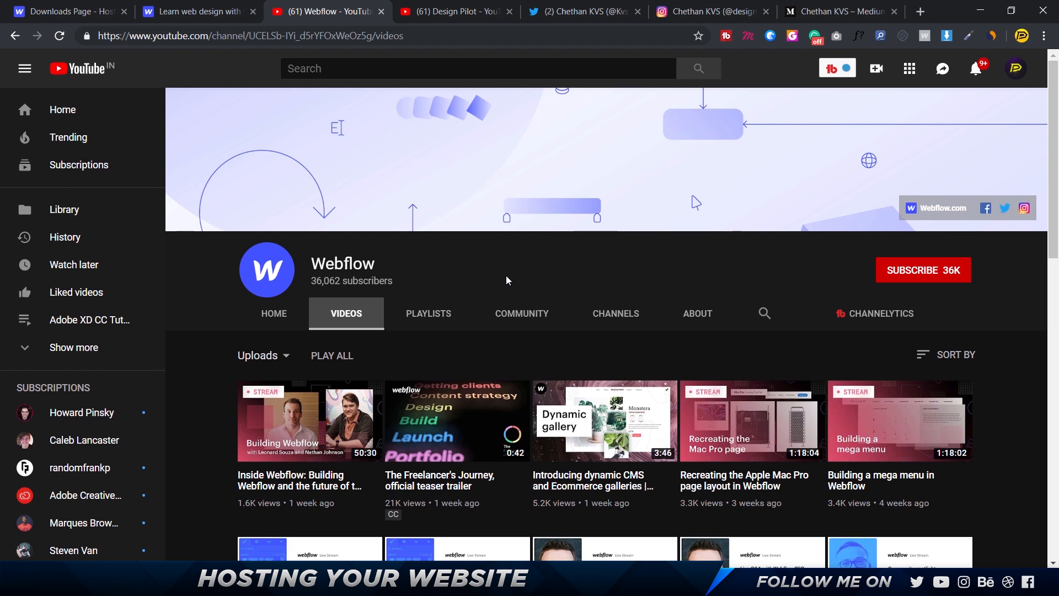
scroll("down", 3)
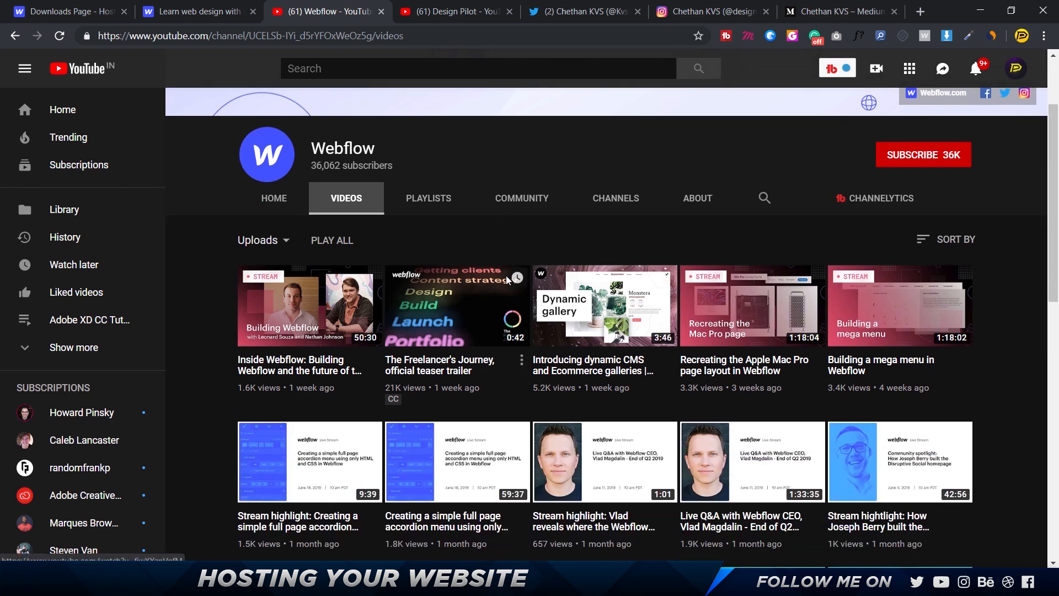
mouse_move(793, 392)
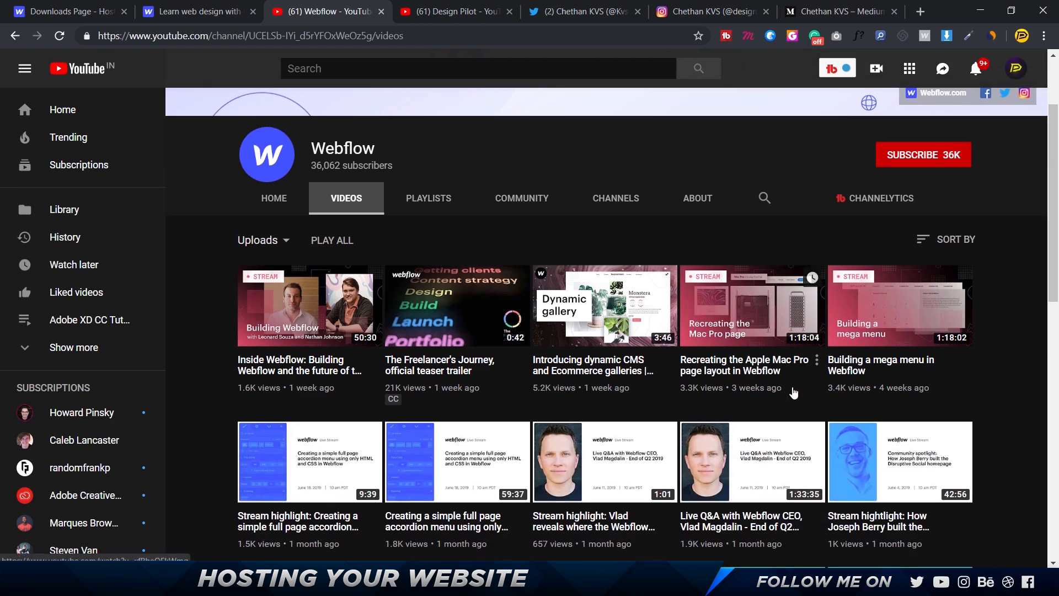
scroll("down", 3)
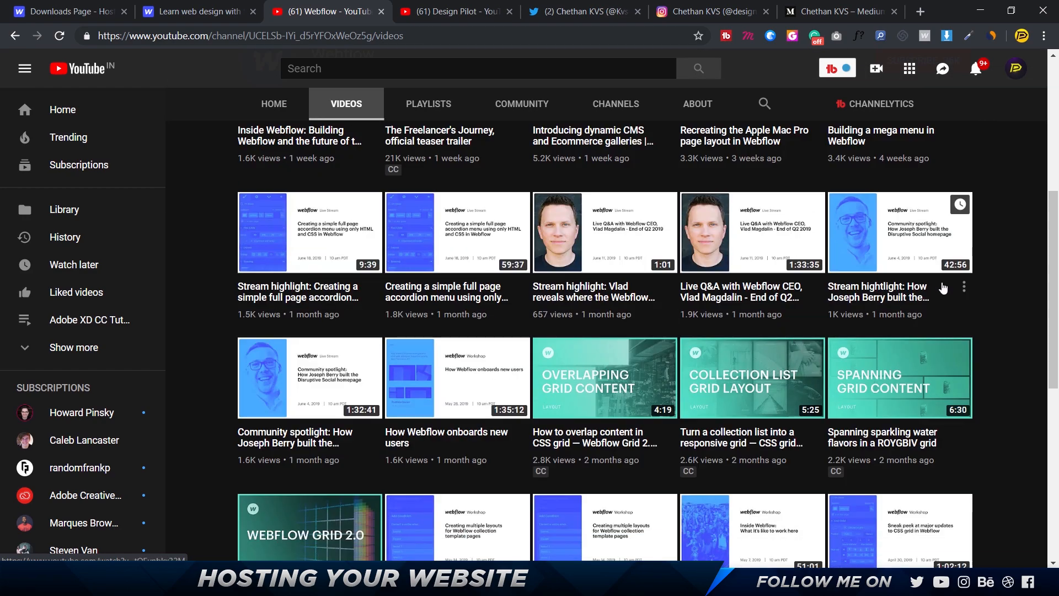
scroll("down", 3)
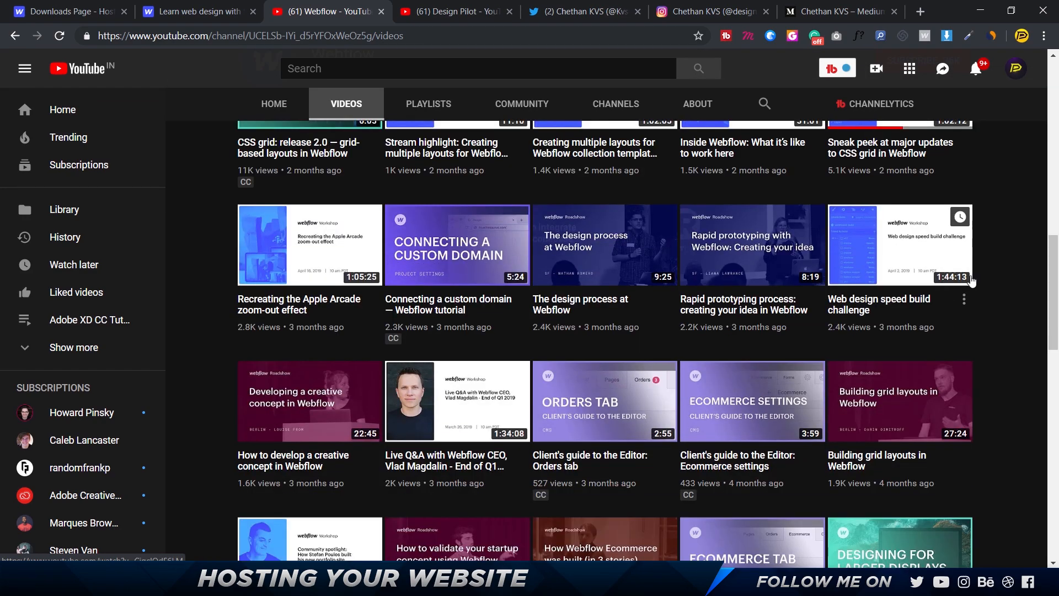
scroll("down", 3)
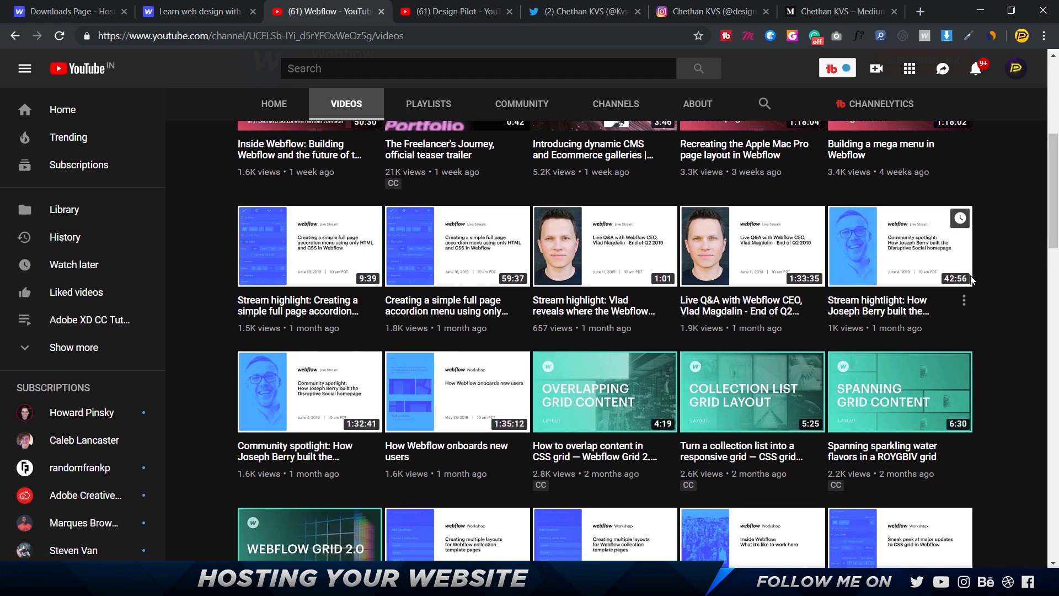
mouse_move(591, 318)
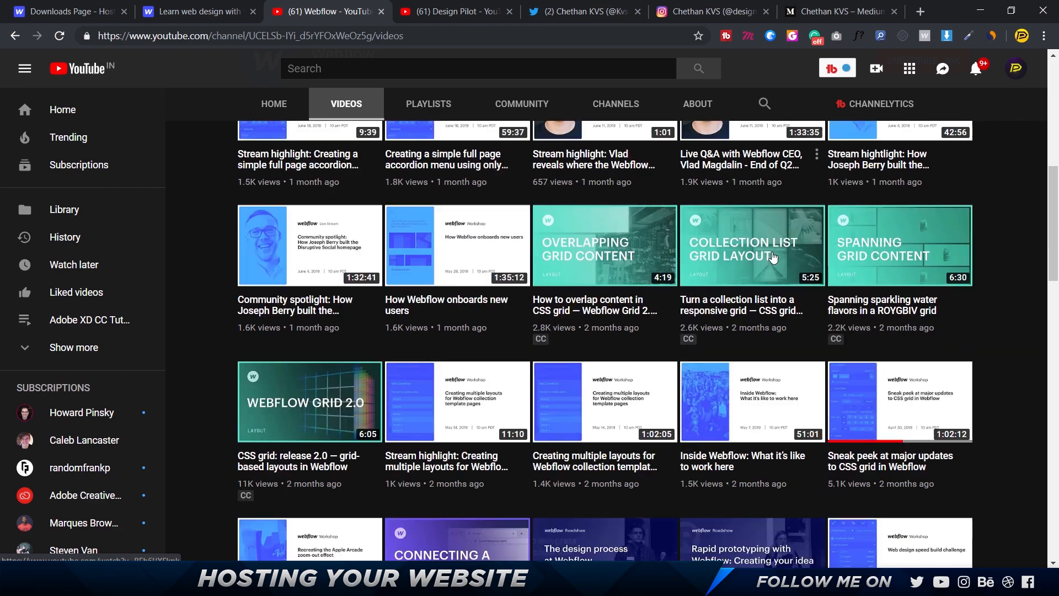
scroll("down", 3)
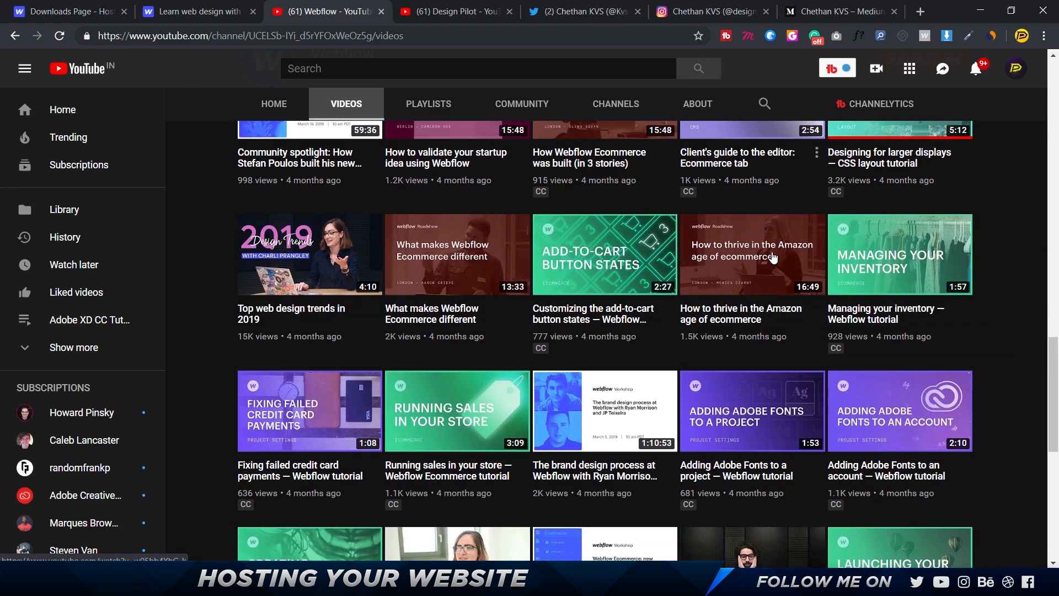
scroll("down", 3)
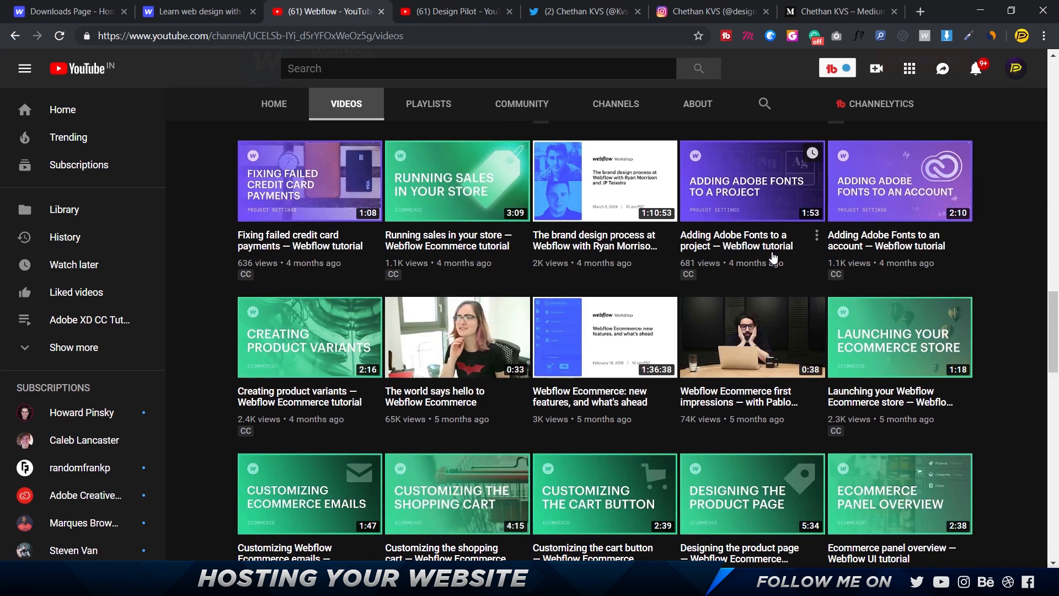
scroll("down", 3)
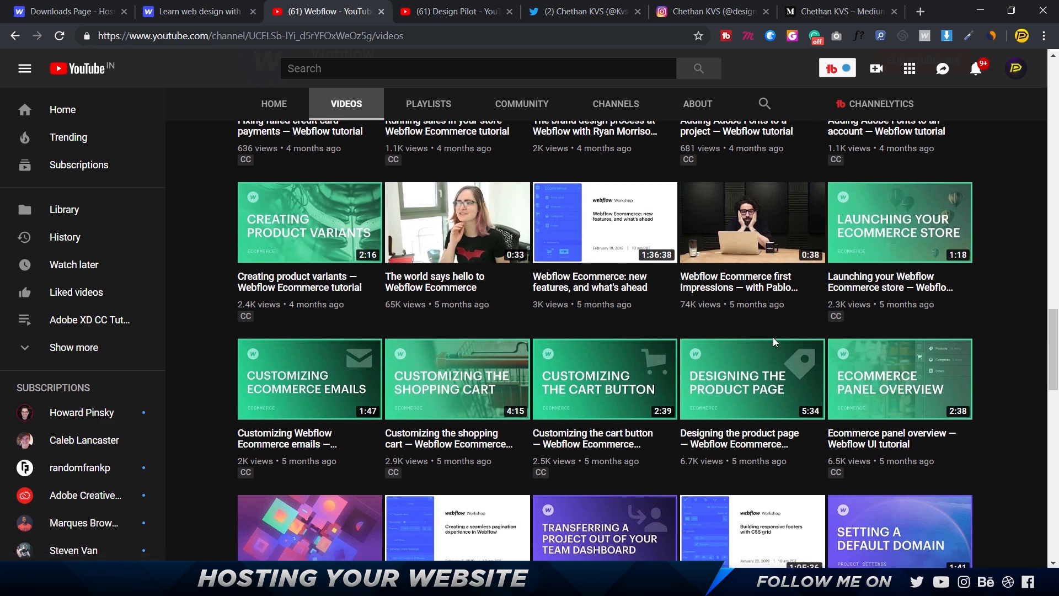
scroll("down", 3)
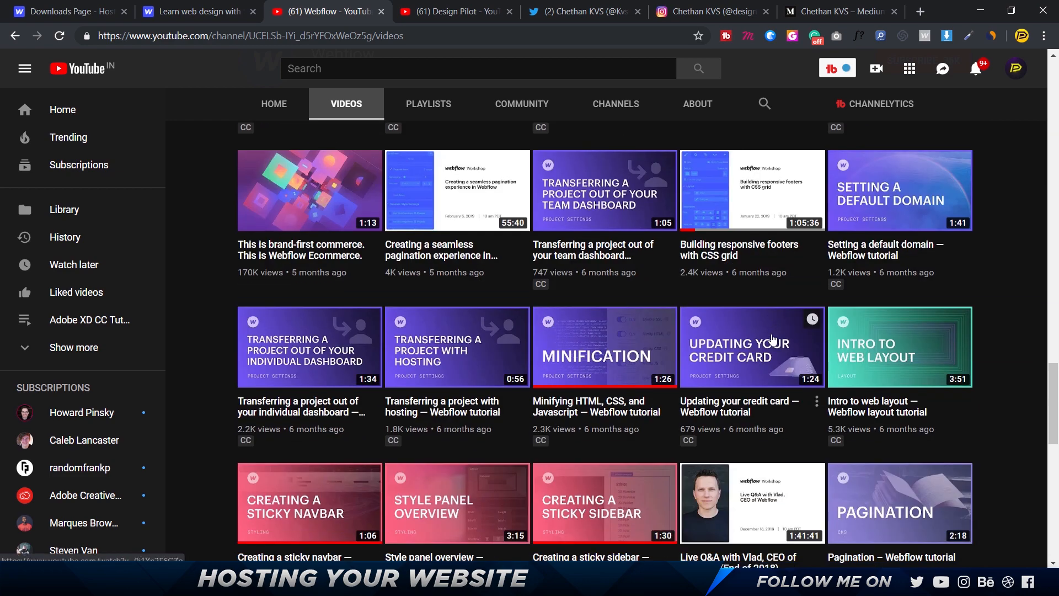